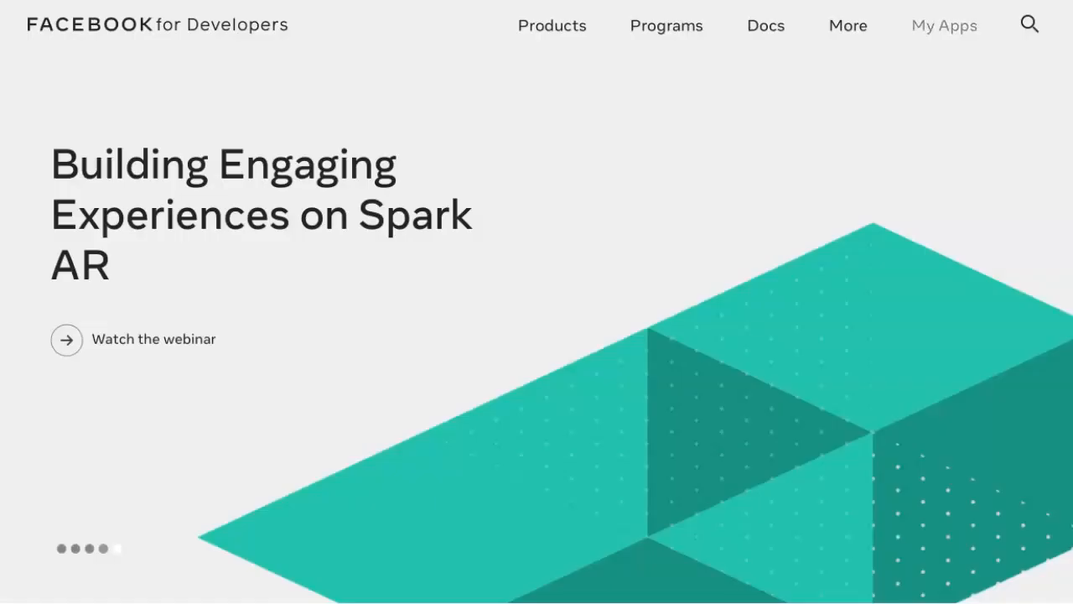
# Step: Open My Apps and scroll through the dashboard of existing developer apps
pyautogui.click(943, 25)
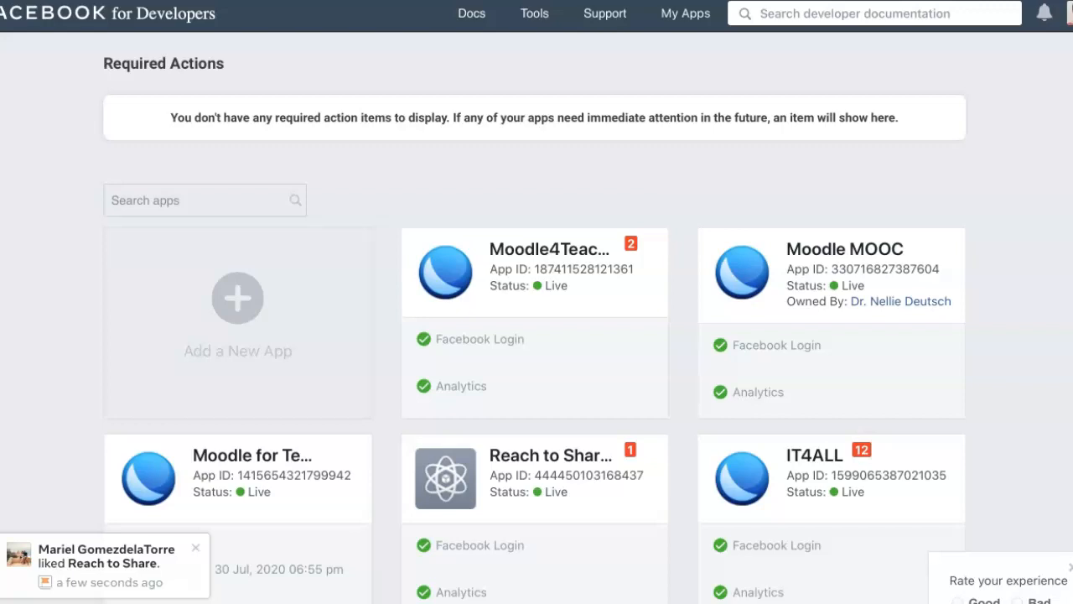
pyautogui.click(195, 548)
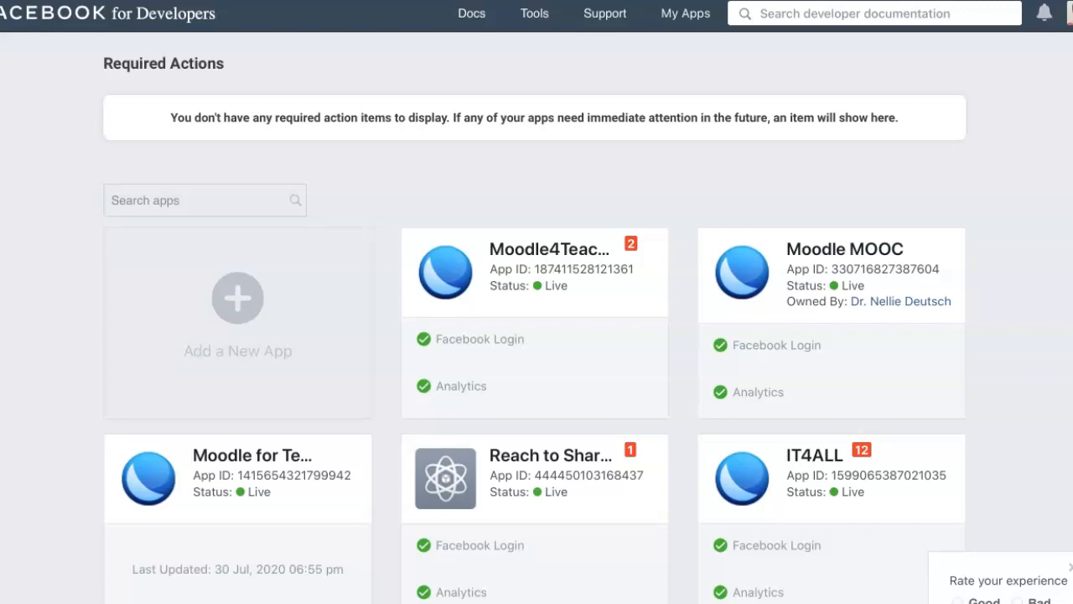
pyautogui.scroll(-3)
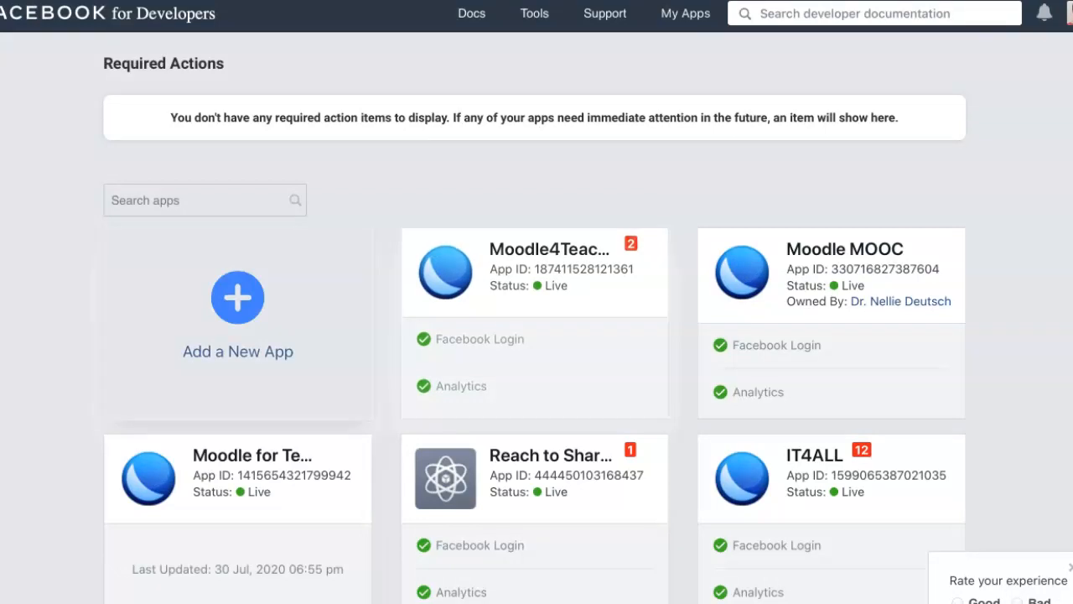
pyautogui.click(237, 298)
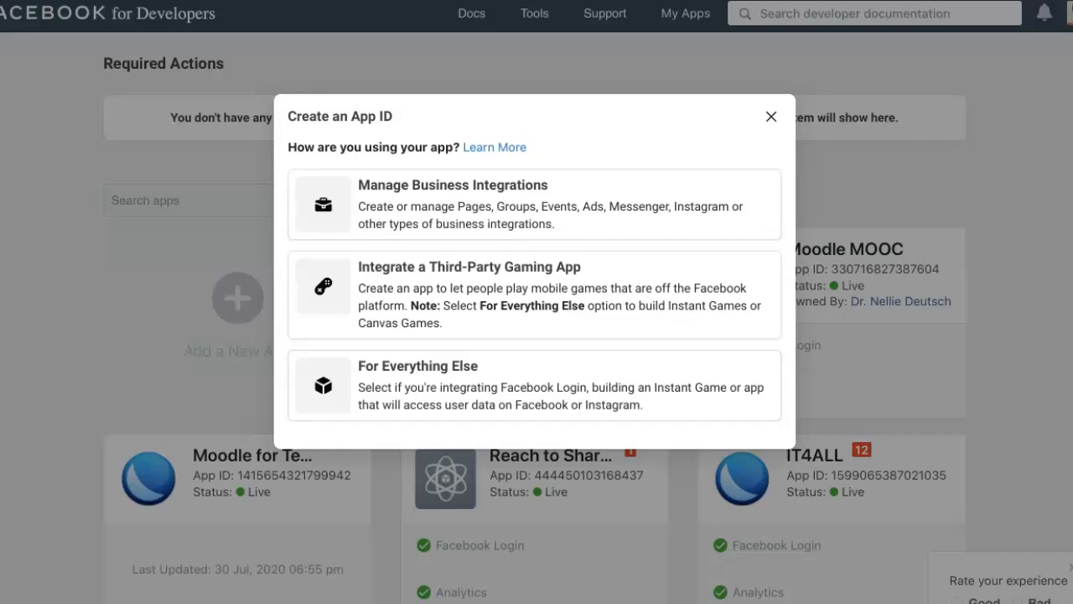
pyautogui.moveTo(770, 115)
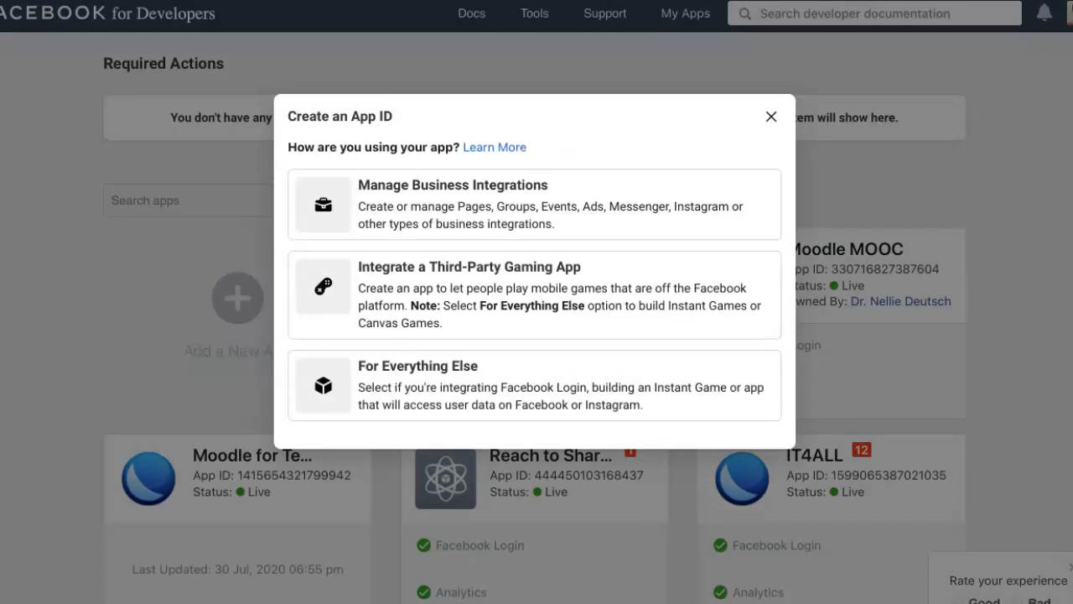
pyautogui.click(771, 117)
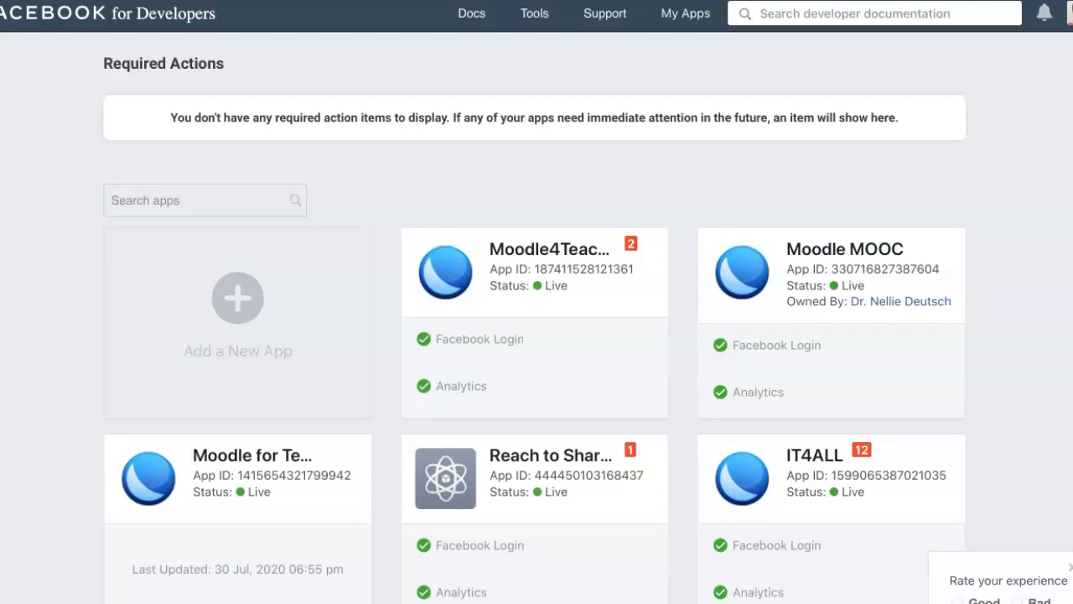
pyautogui.moveTo(237, 297)
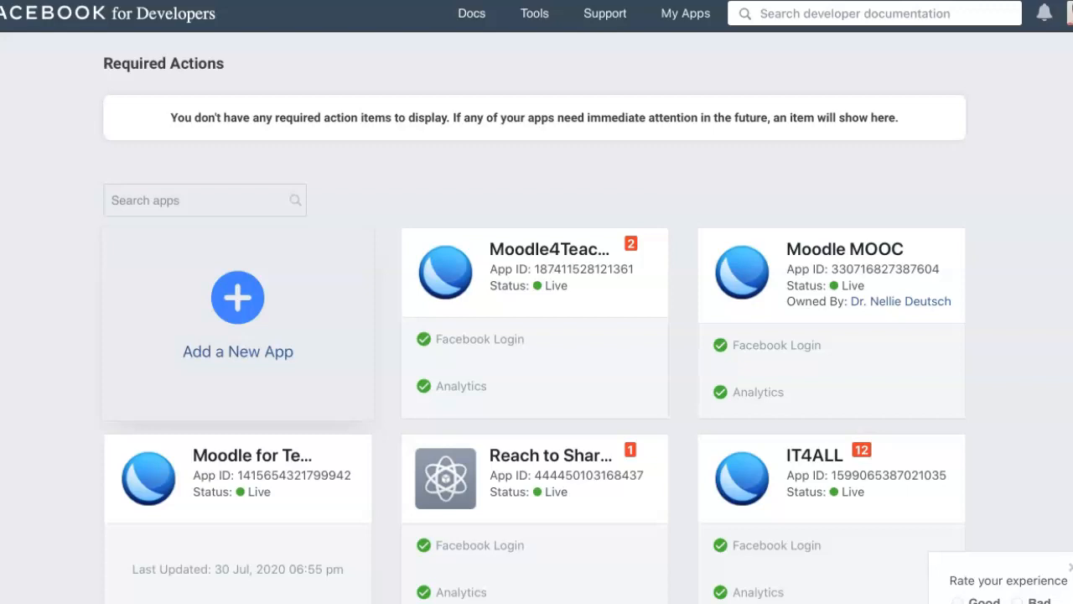
# Step: Start a new app, inspect the display name and Business Manager dropdown, then cancel
pyautogui.click(237, 298)
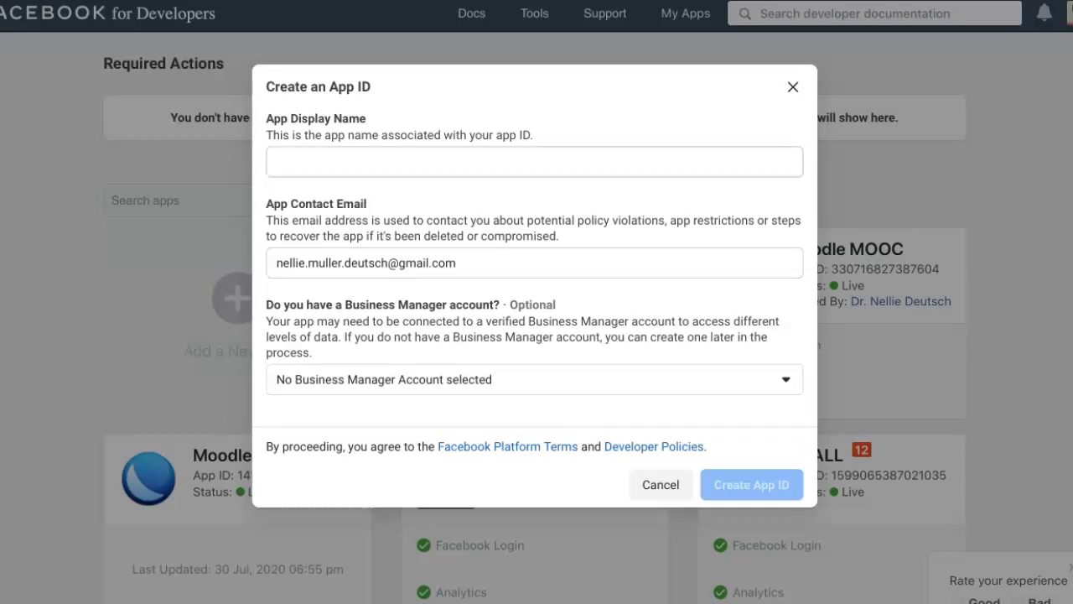
pyautogui.click(534, 161)
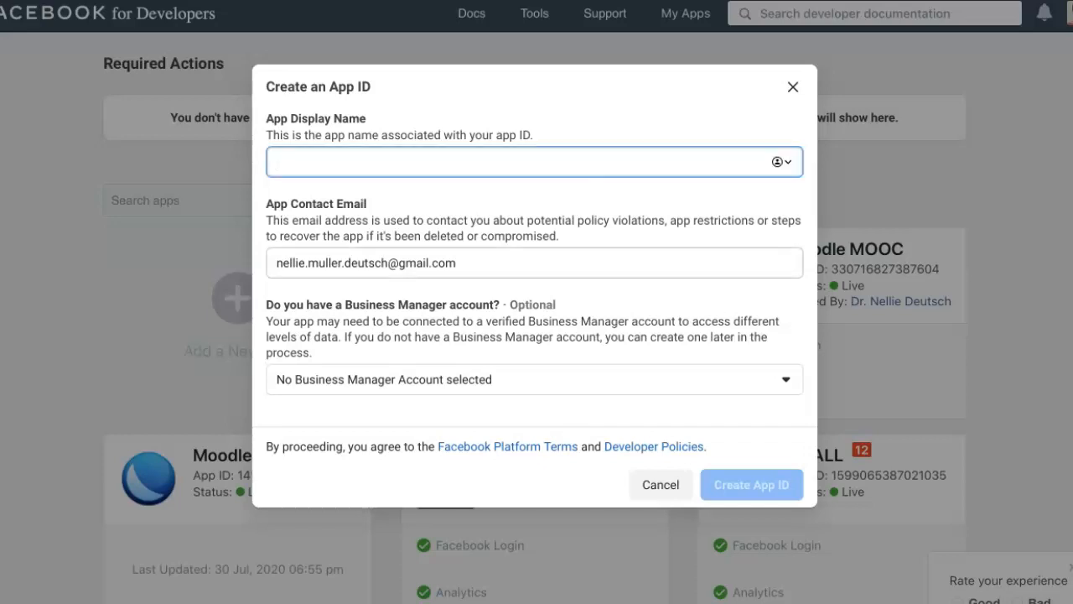
pyautogui.click(520, 161)
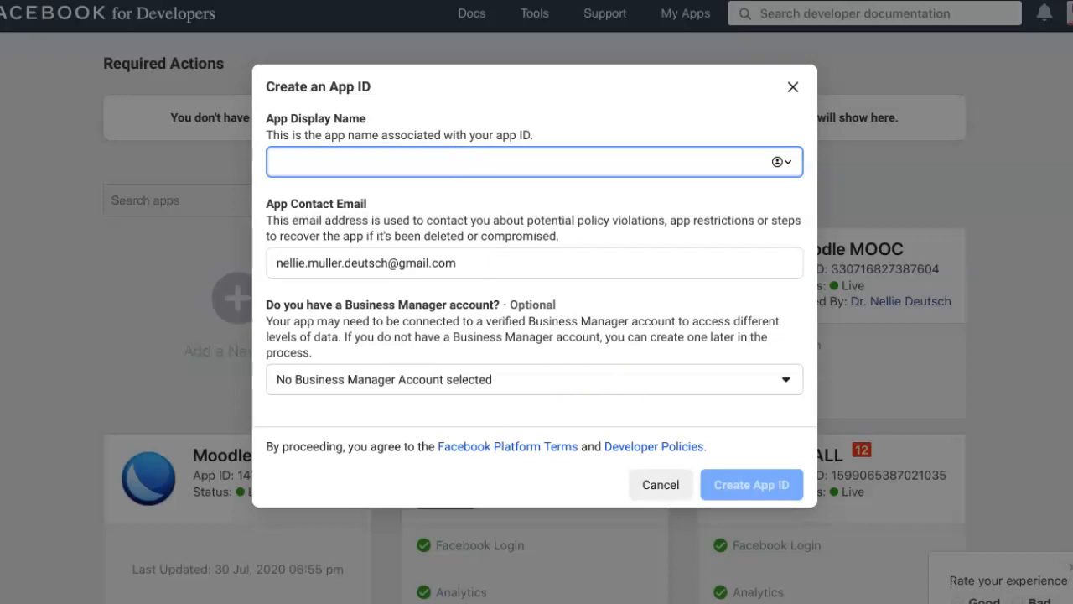
pyautogui.click(534, 380)
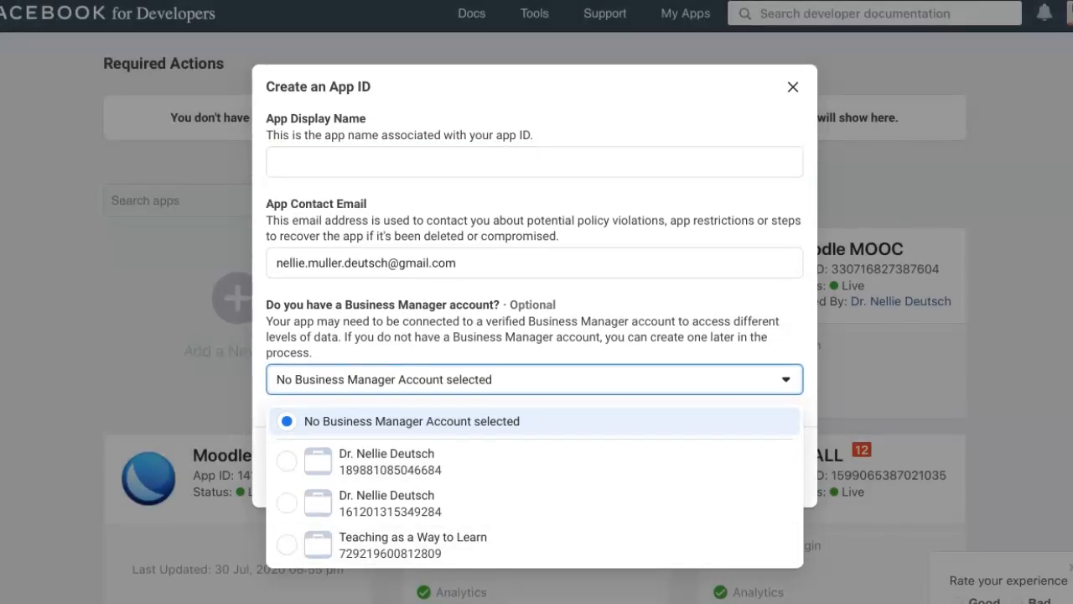
pyautogui.click(793, 86)
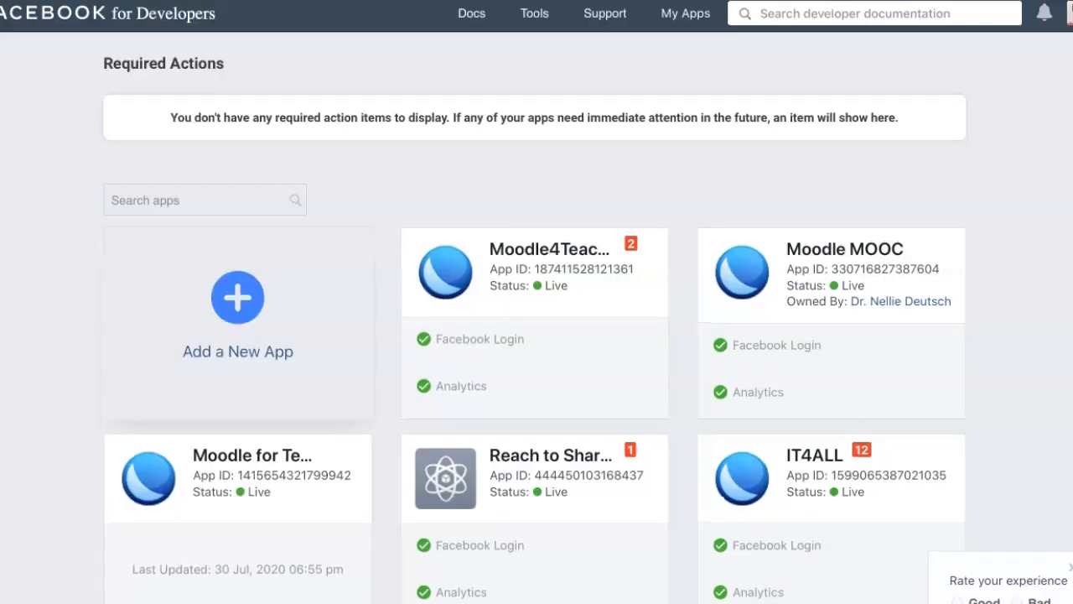
# Step: Try the For Everything Else app type, check Business Manager accounts, then cancel
pyautogui.click(237, 298)
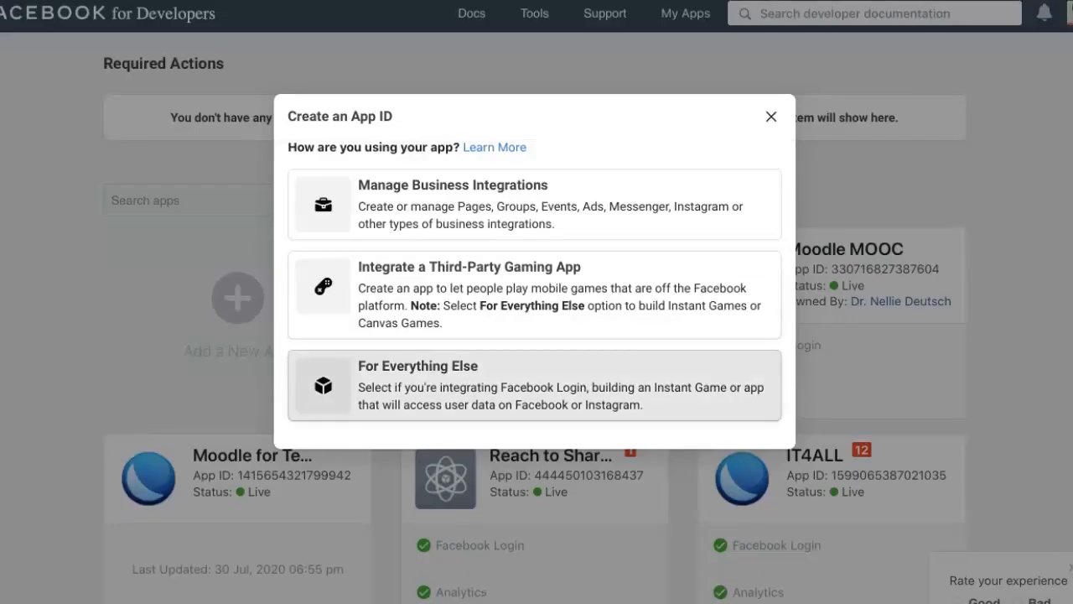
pyautogui.click(533, 385)
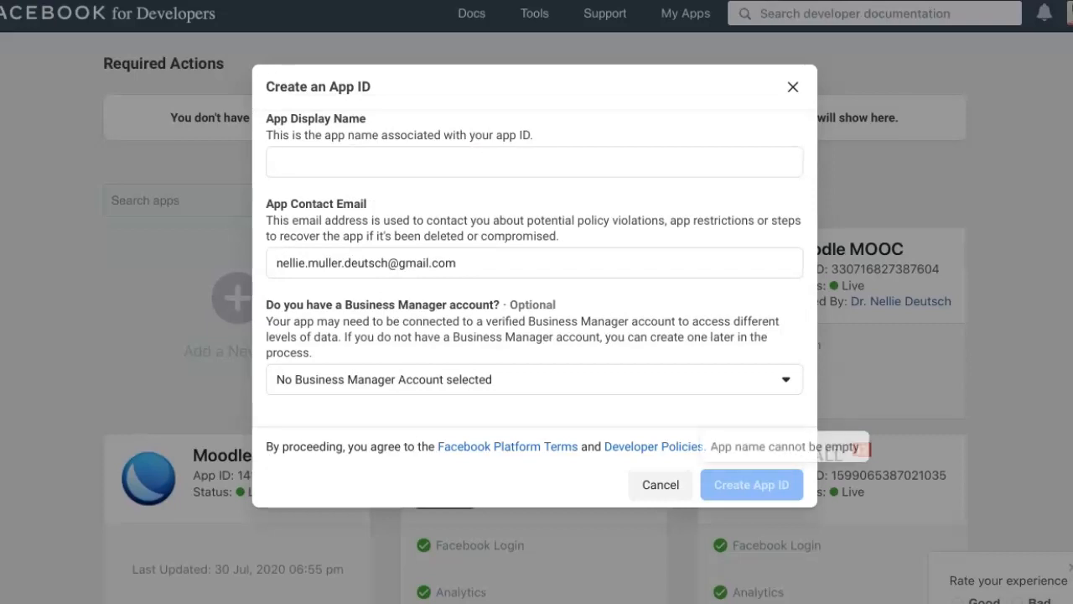
pyautogui.click(534, 380)
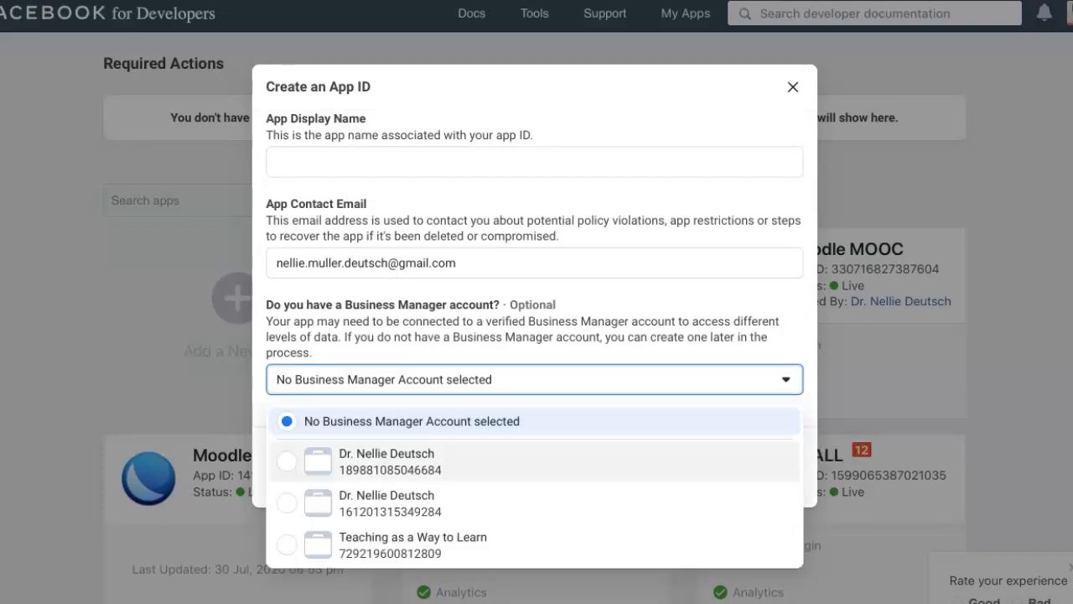
pyautogui.click(793, 87)
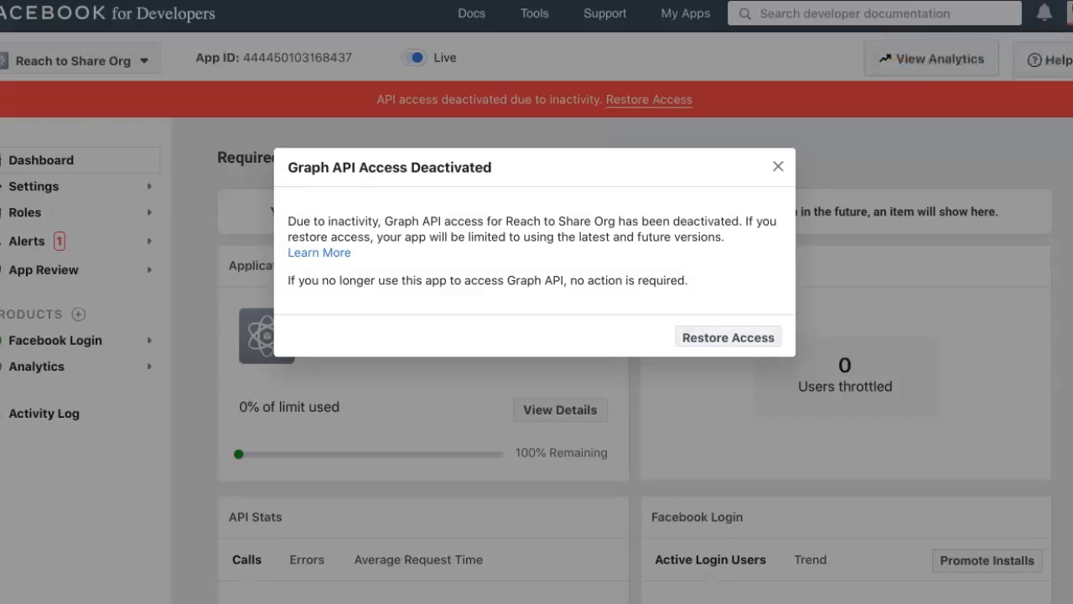
# Step: Close the Graph API Access Deactivated notice, scroll the dashboard, then reopen and close it
pyautogui.click(778, 165)
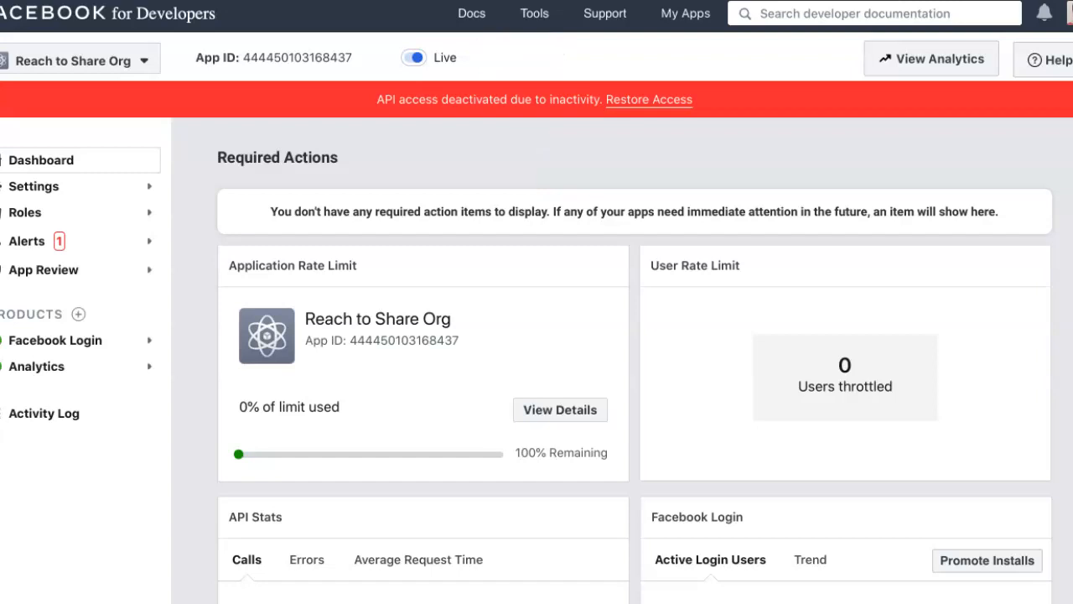
pyautogui.scroll(-3)
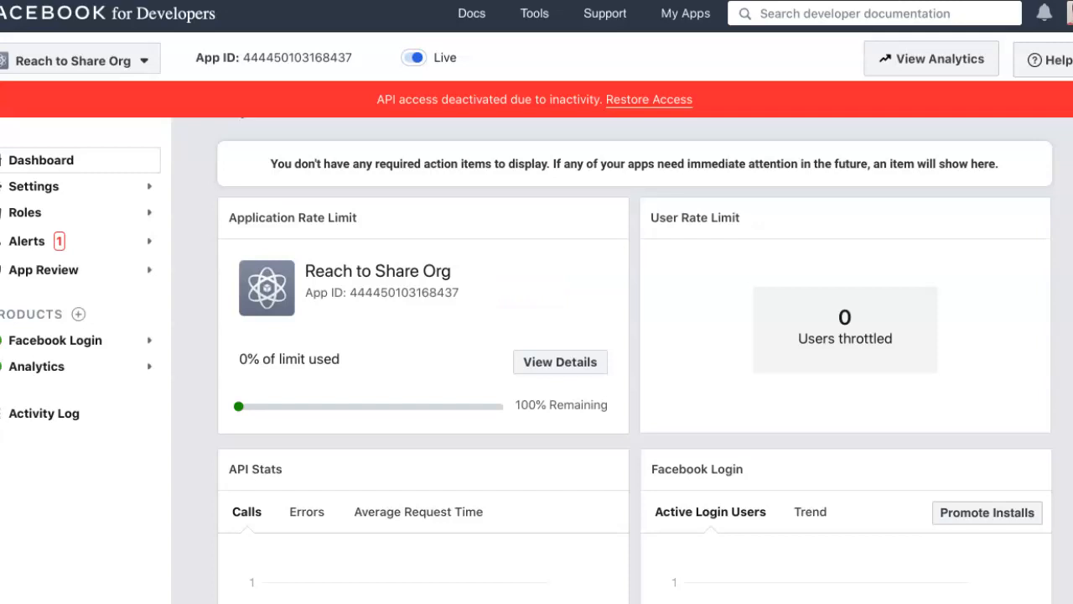
pyautogui.scroll(-3)
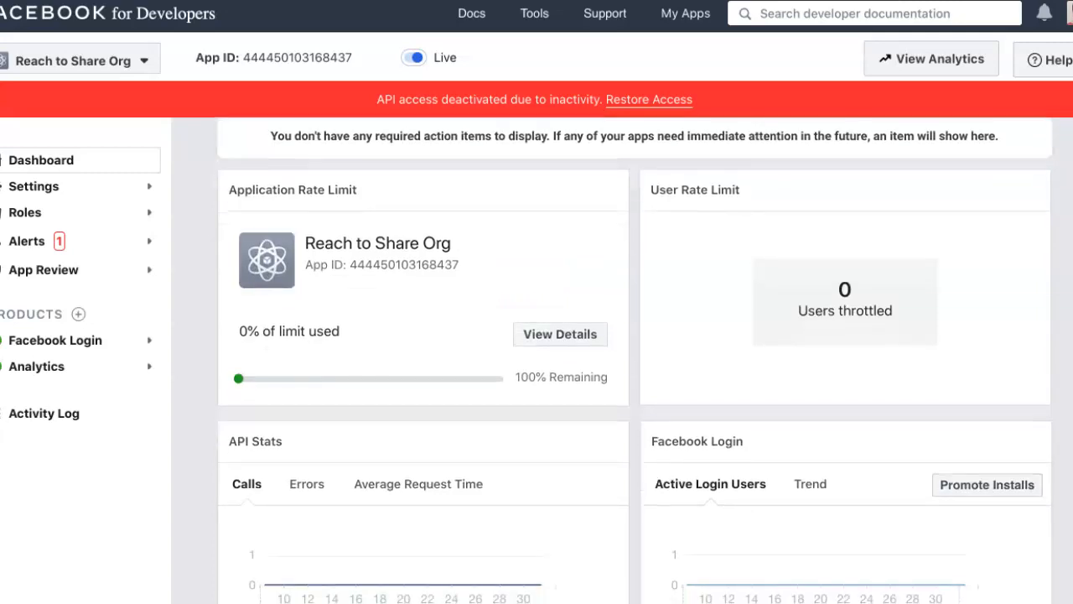
pyautogui.scroll(-3)
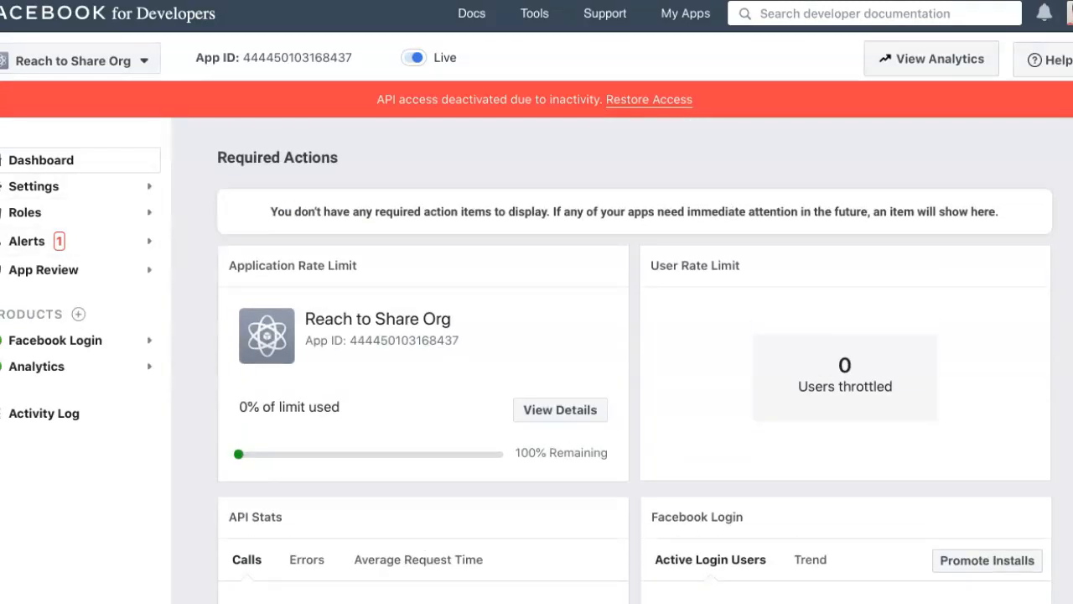
pyautogui.click(649, 99)
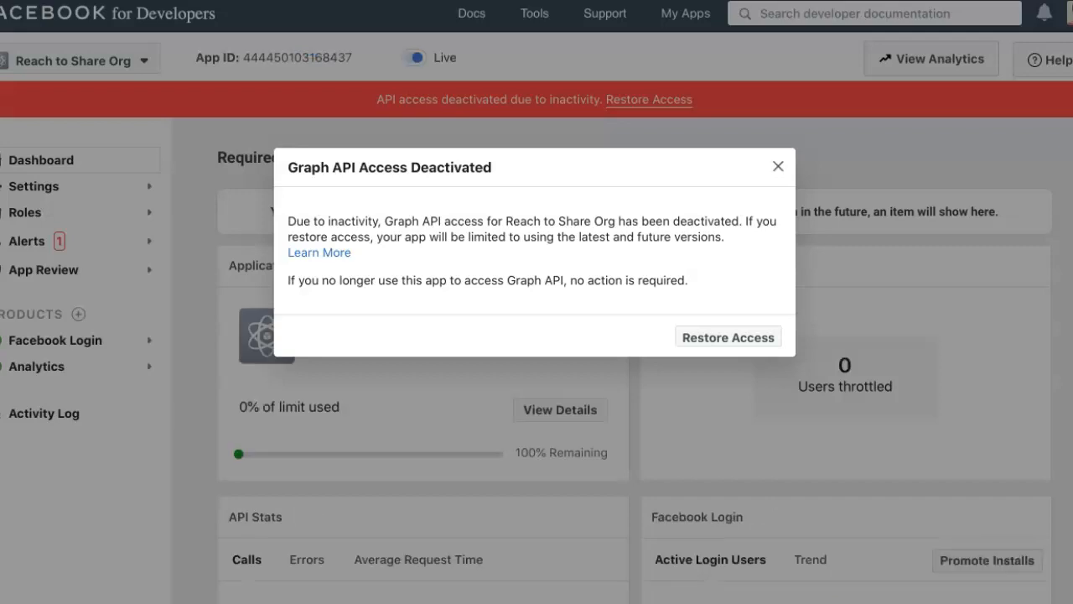
pyautogui.click(777, 166)
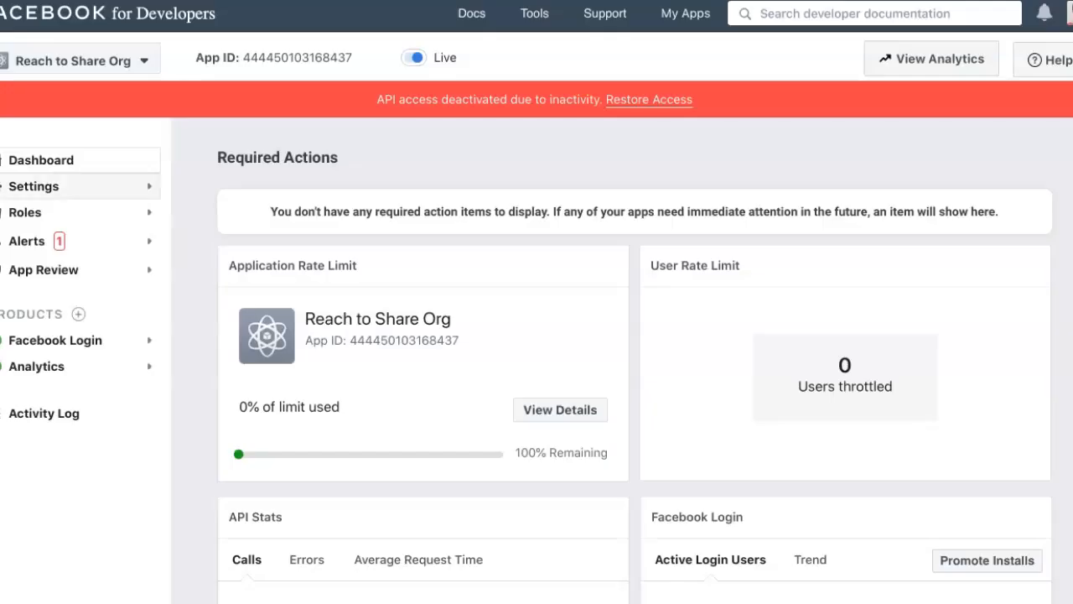
pyautogui.click(34, 186)
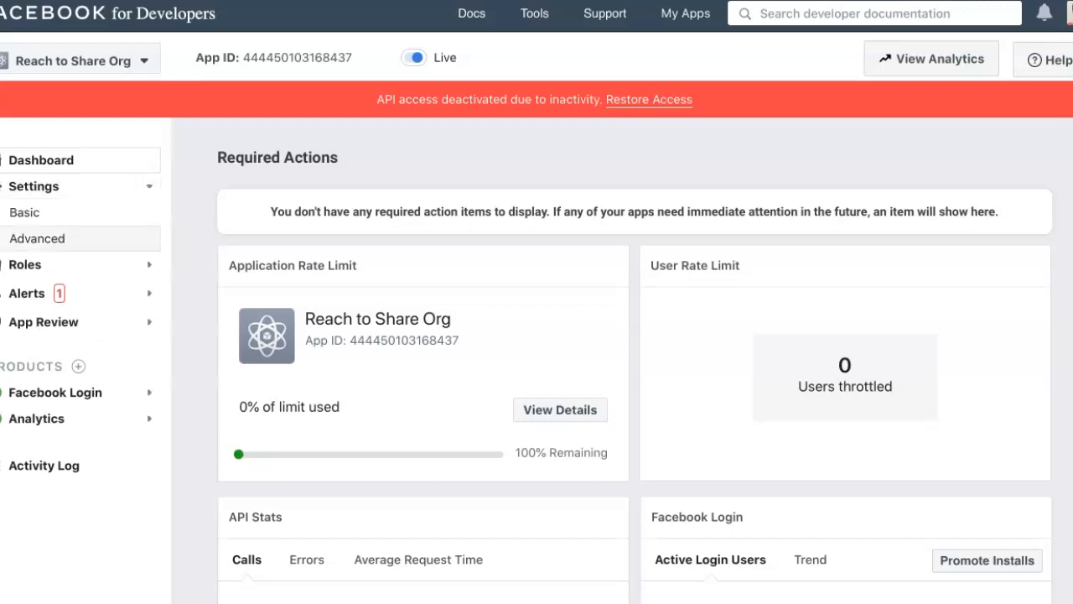
pyautogui.click(25, 212)
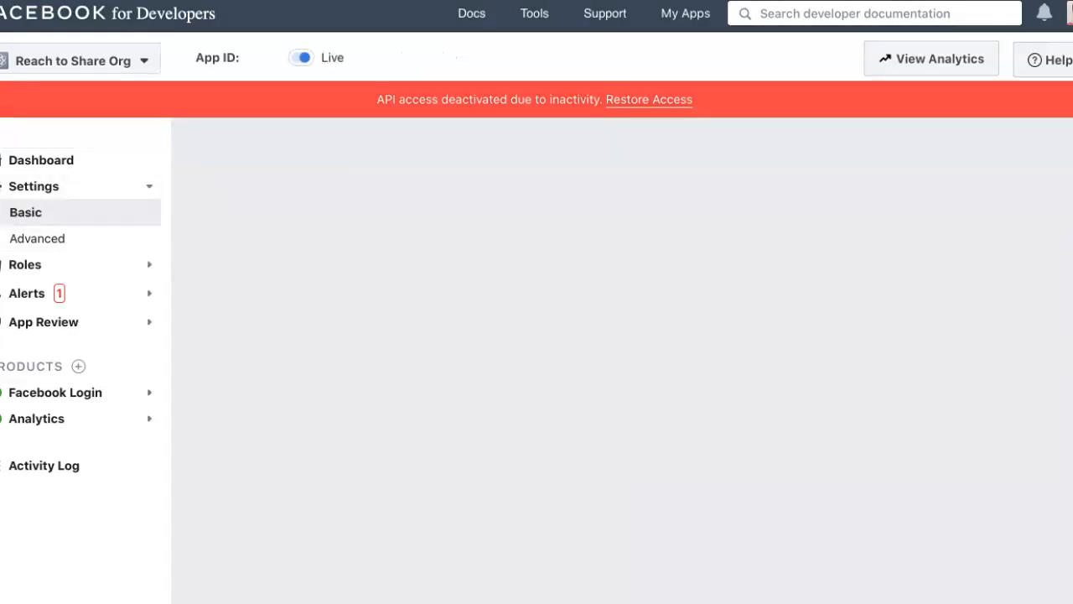
pyautogui.click(26, 213)
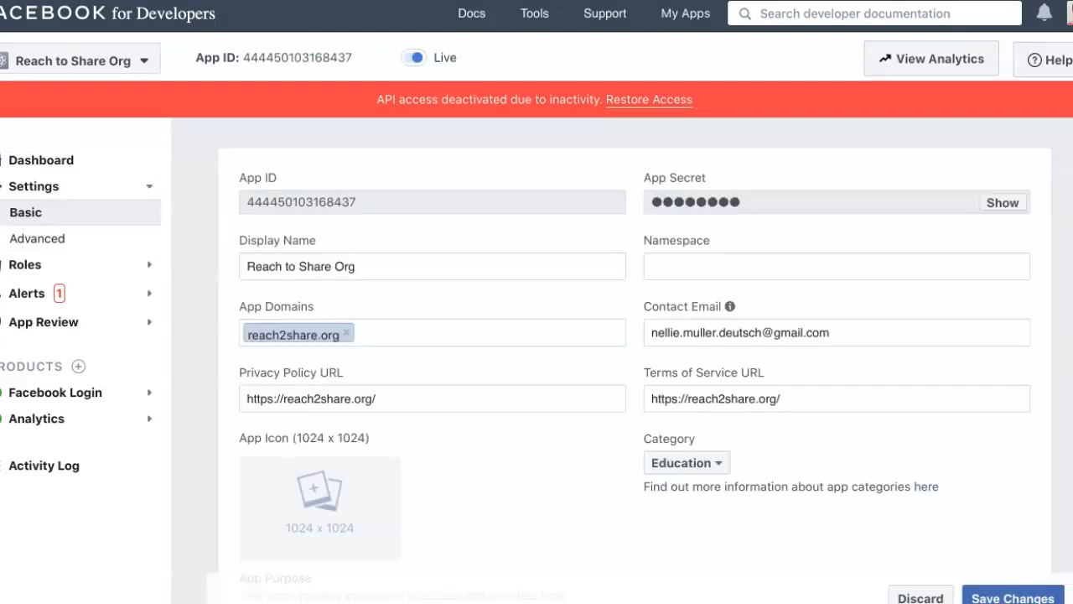
pyautogui.scroll(-3)
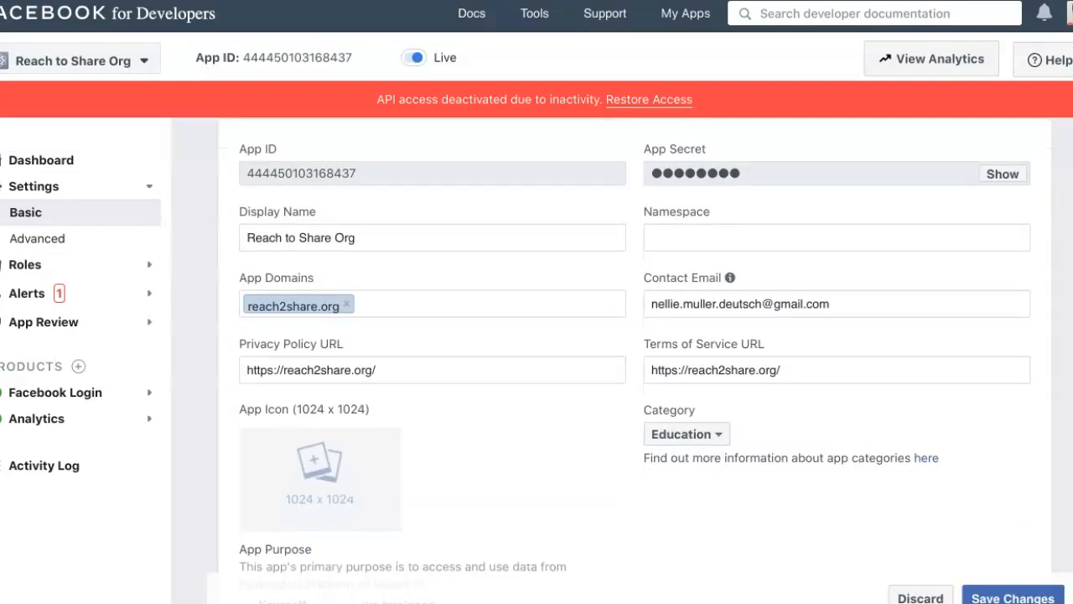
pyautogui.doubleClick(344, 237)
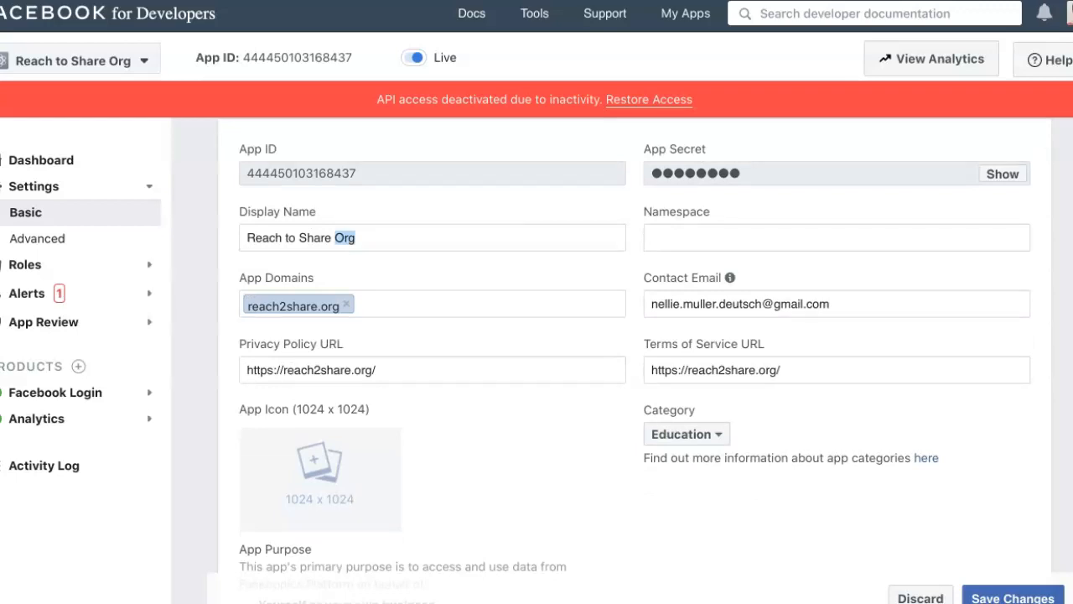
pyautogui.scroll(-3)
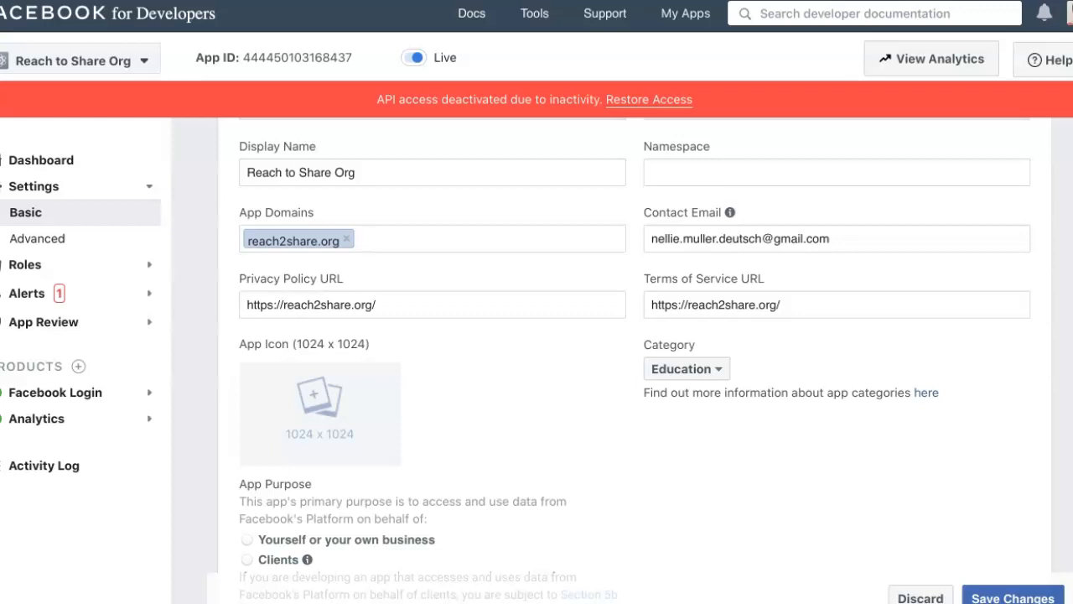
pyautogui.moveTo(292, 240)
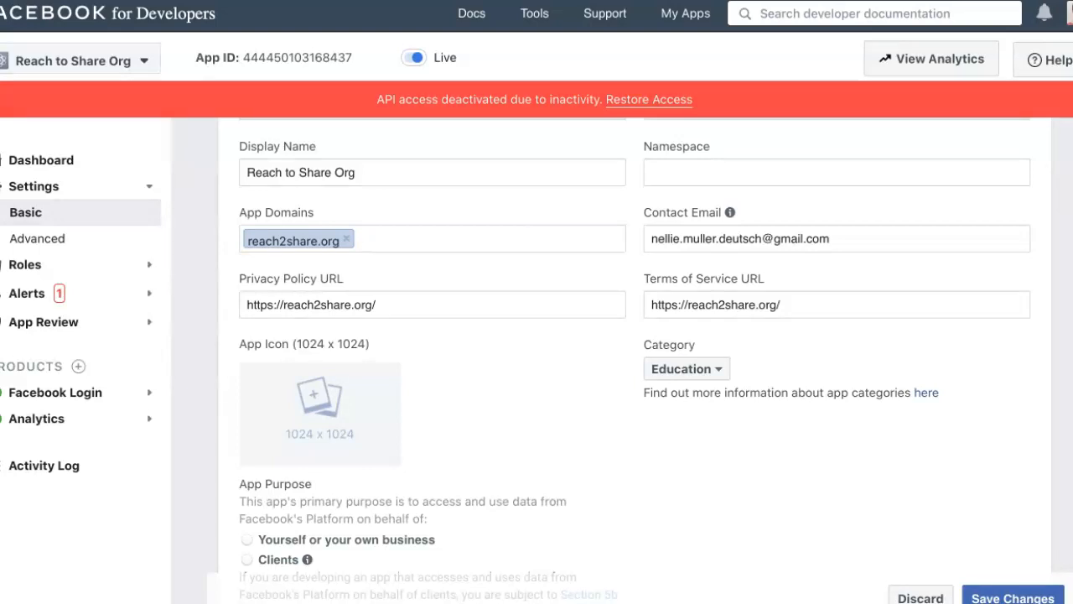
pyautogui.scroll(-3)
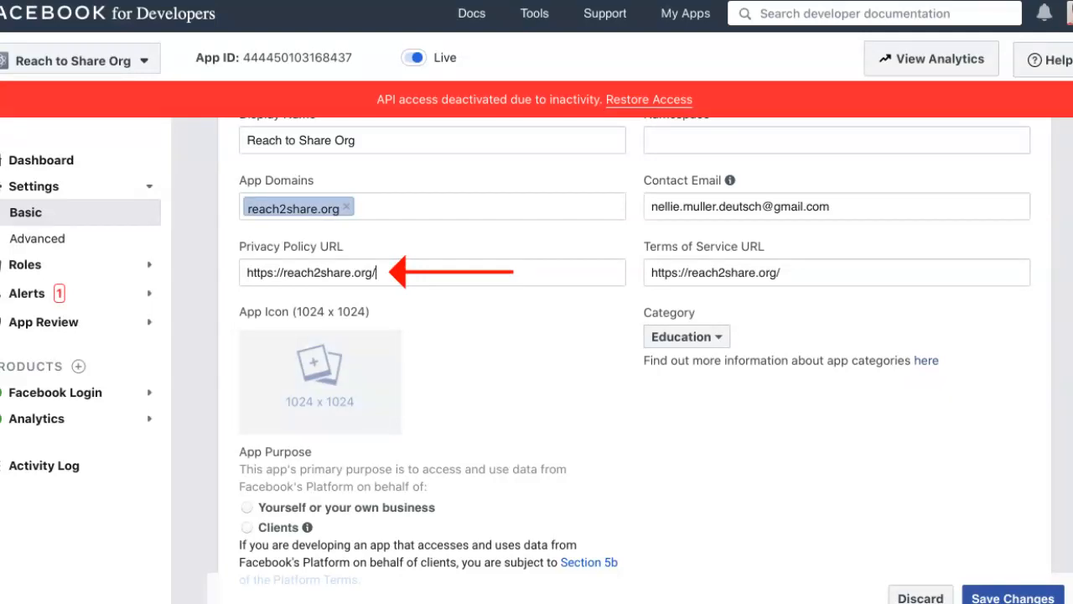
pyautogui.scroll(-3)
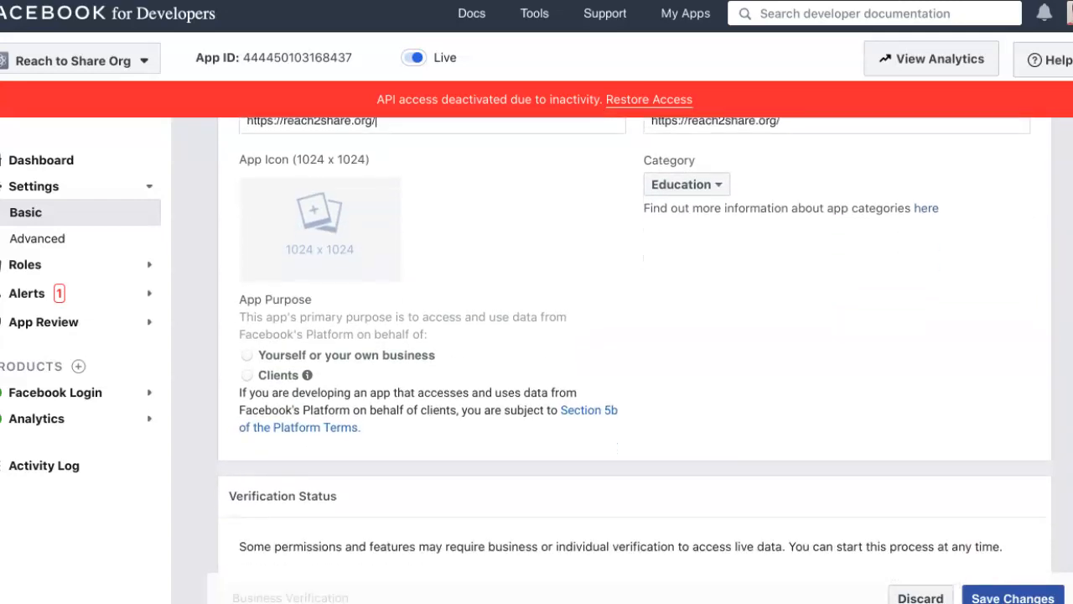
pyautogui.scroll(-3)
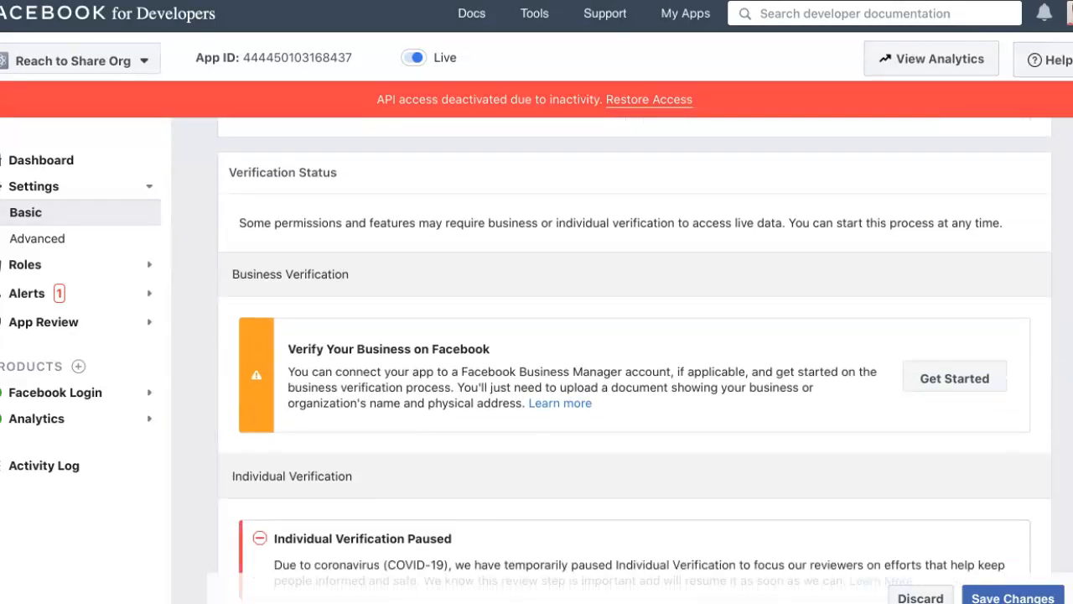
pyautogui.scroll(-3)
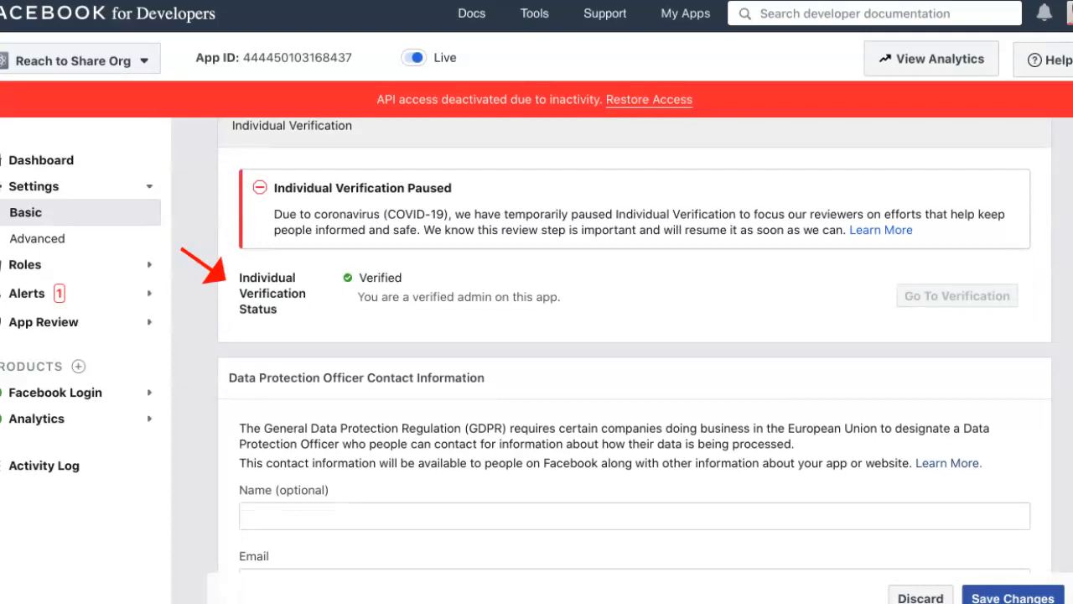
pyautogui.scroll(-3)
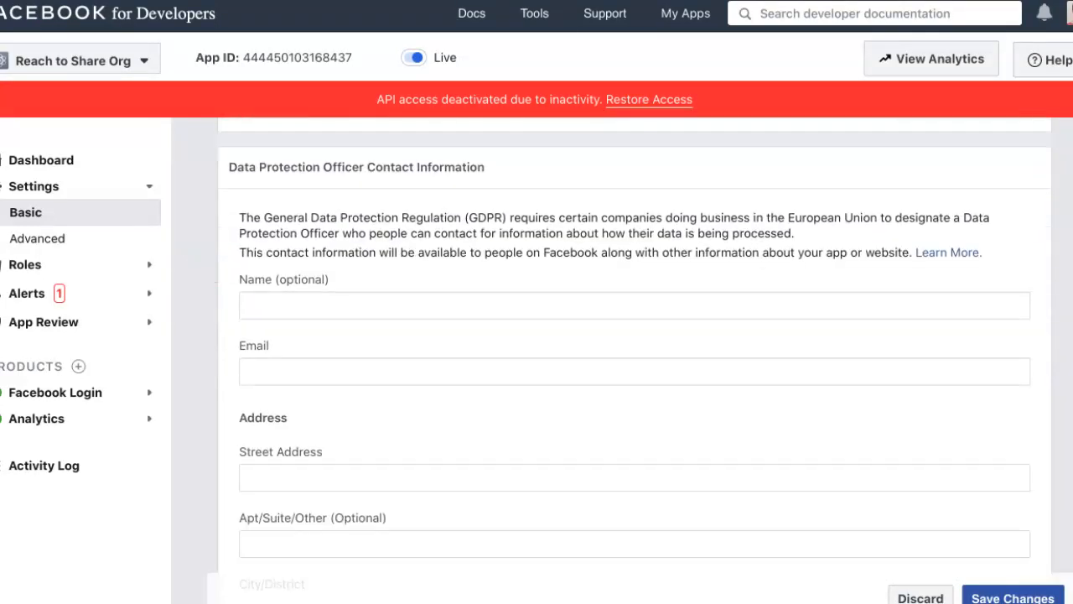
pyautogui.scroll(-3)
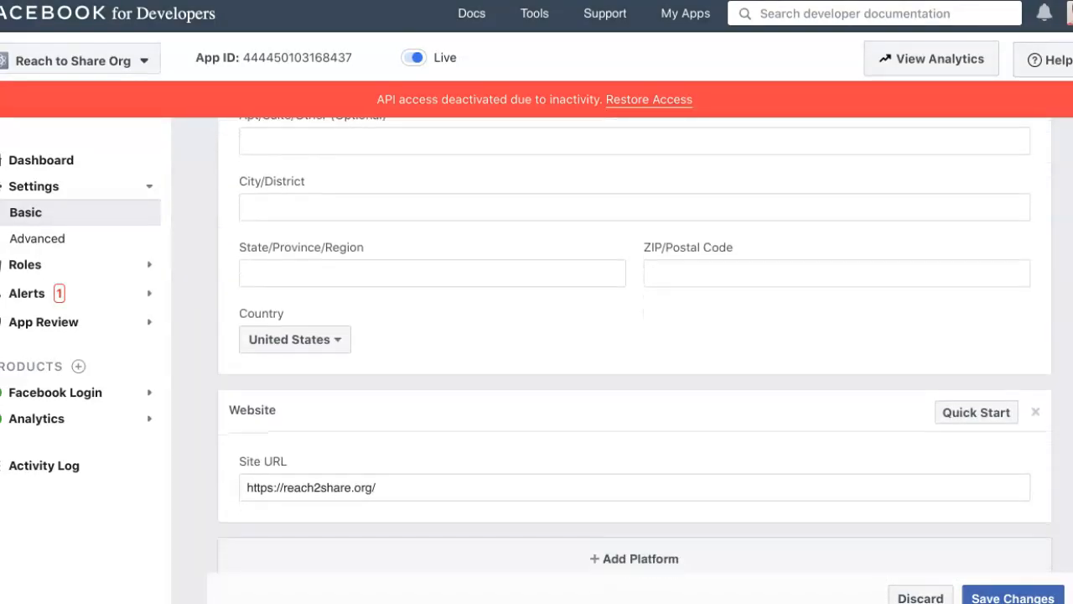
pyautogui.scroll(-3)
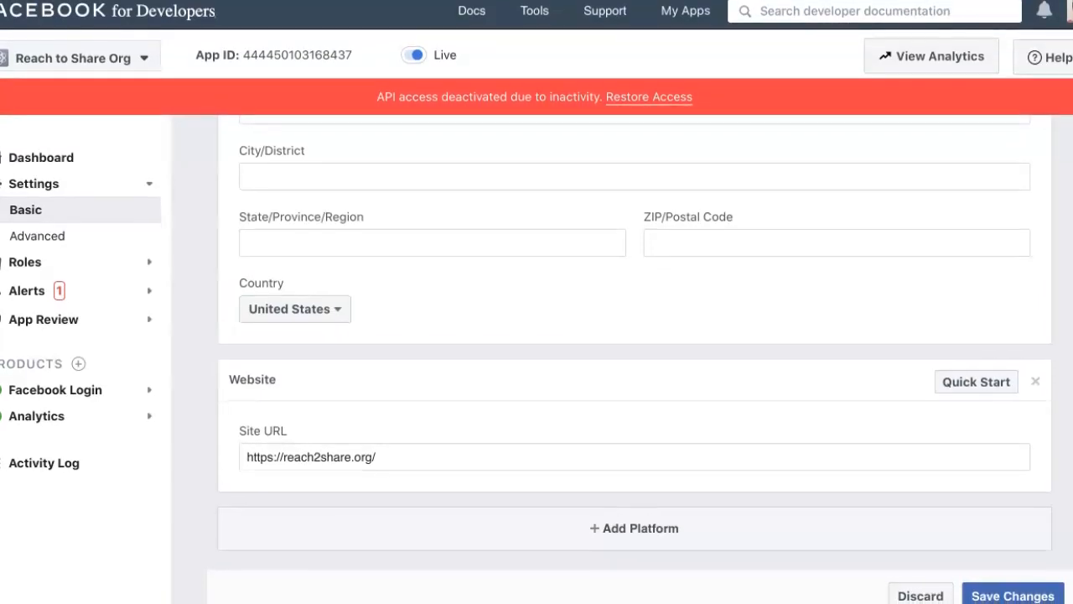
pyautogui.scroll(3)
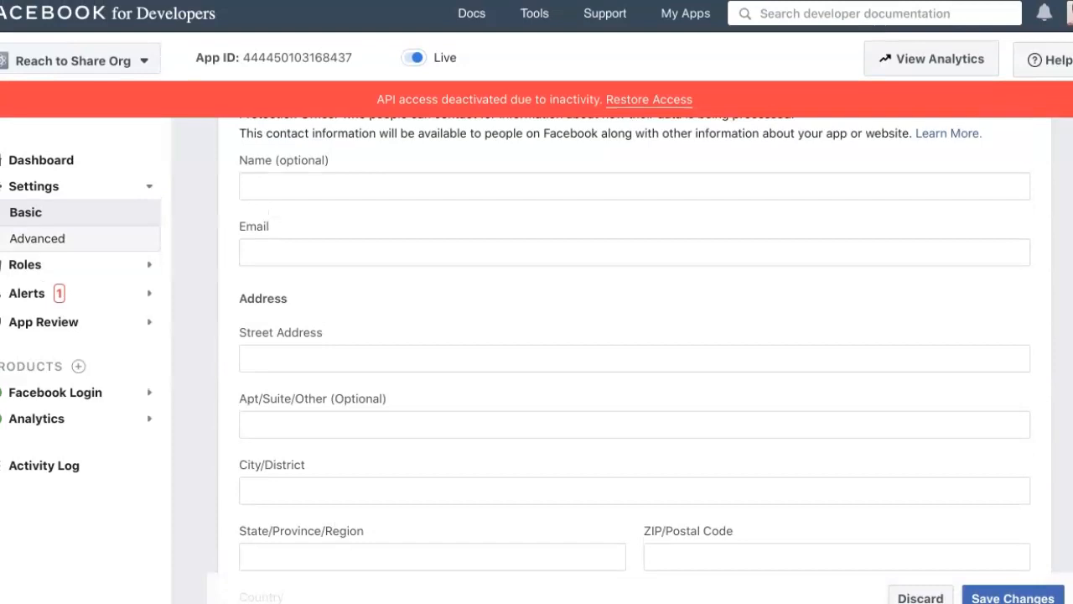
# Step: Open Settings > Advanced and scroll to App Restrictions and the Security client token
pyautogui.click(37, 238)
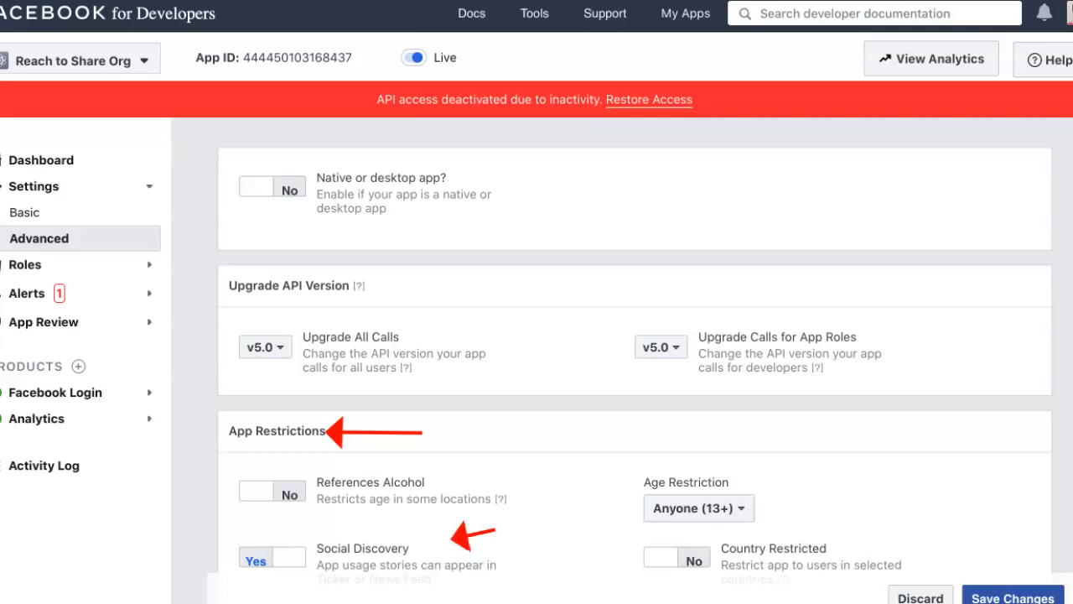
pyautogui.scroll(-3)
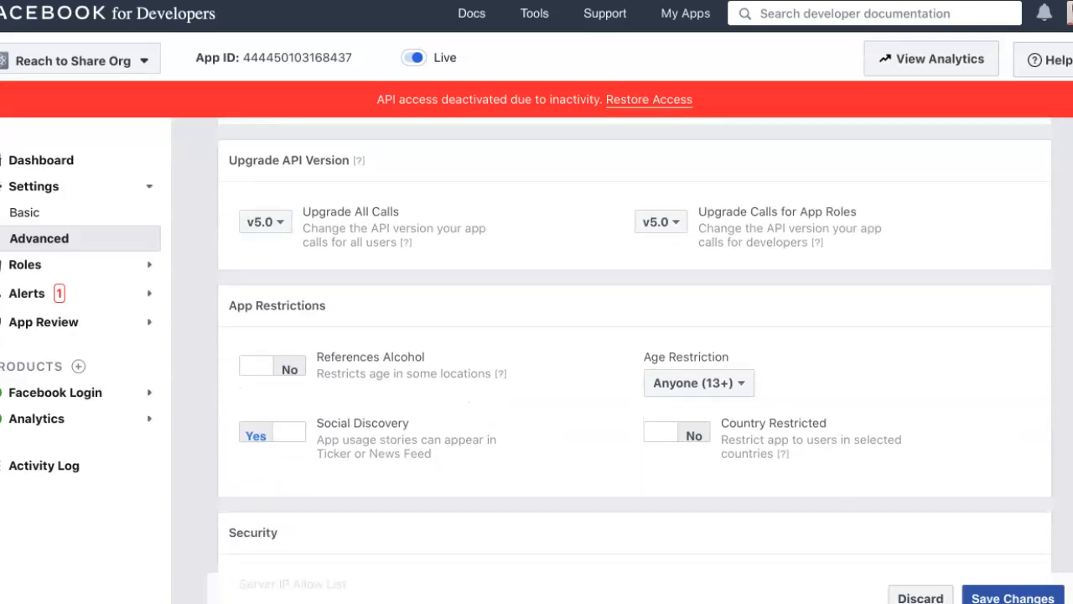
pyautogui.scroll(-3)
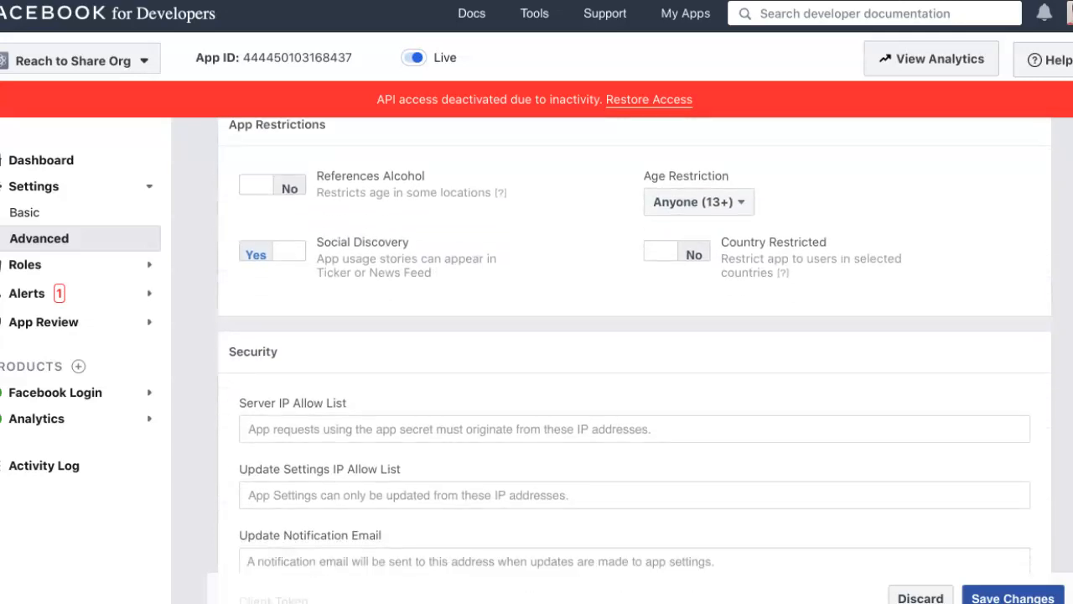
pyautogui.scroll(-3)
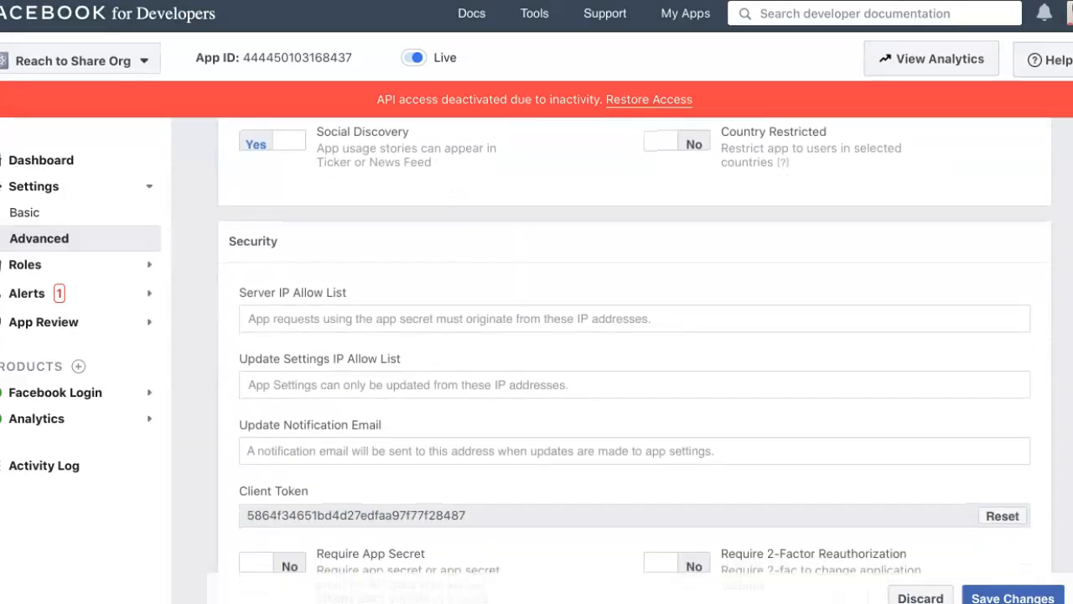
pyautogui.scroll(-3)
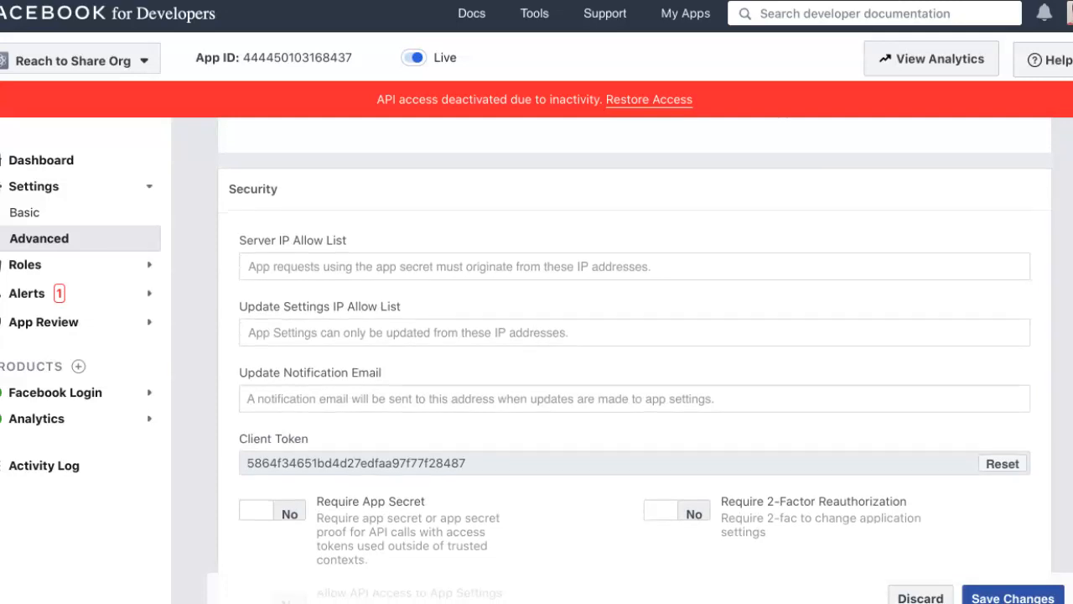
pyautogui.scroll(-3)
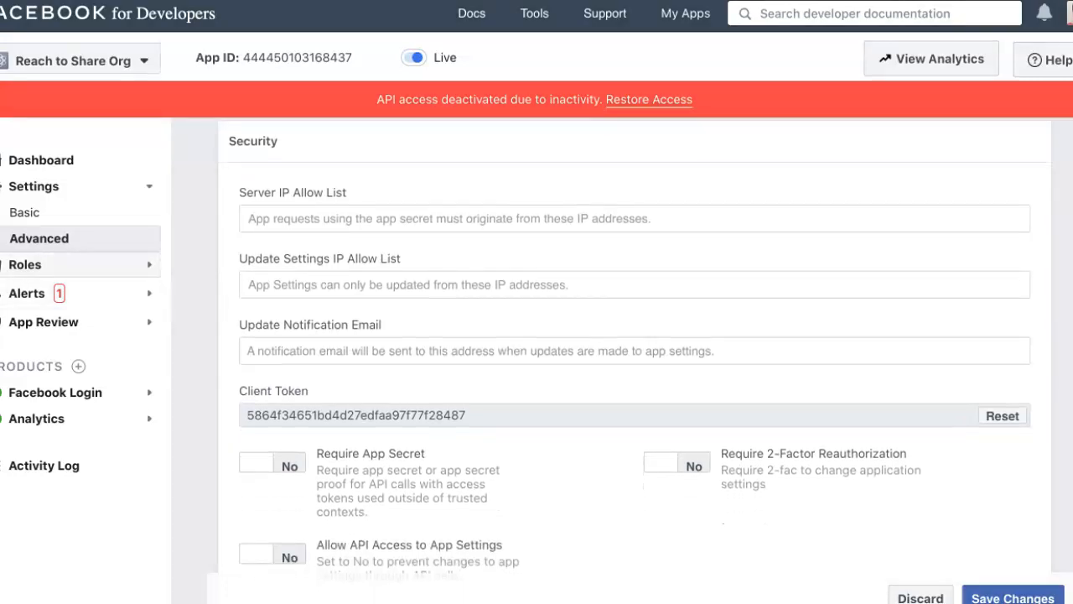
pyautogui.scroll(-3)
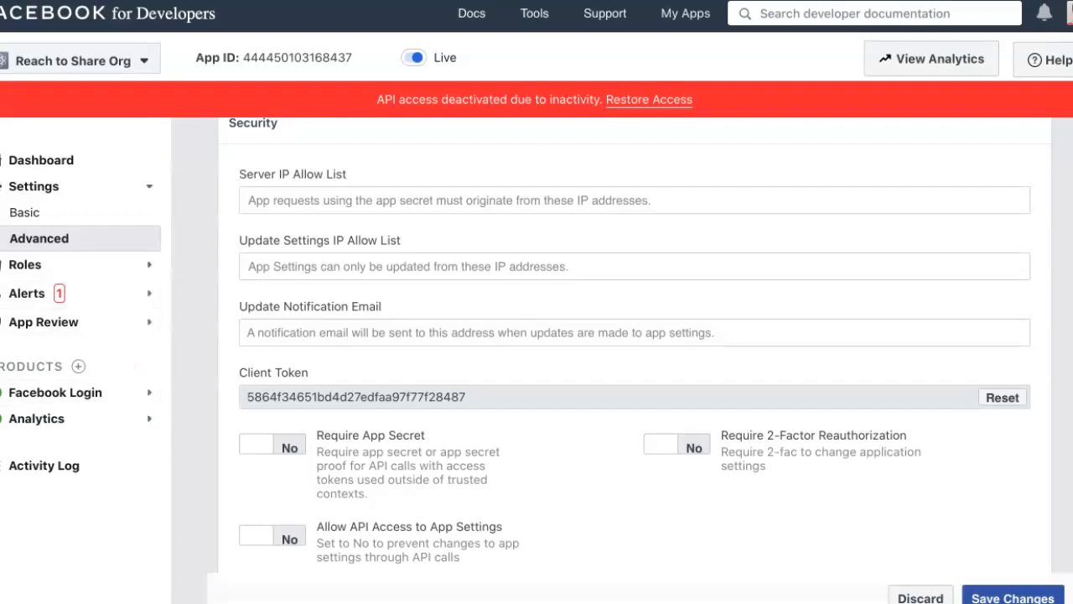
# Step: Return to Dashboard, close the Graph API notice, and expand Facebook Login to show Settings and Quickstart
pyautogui.click(649, 99)
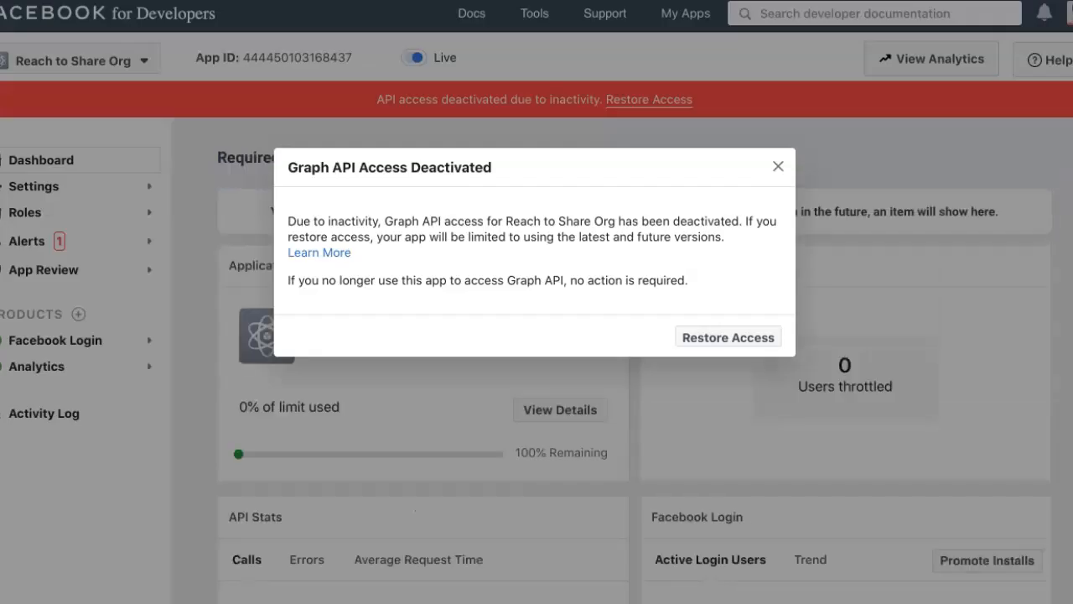
pyautogui.click(778, 166)
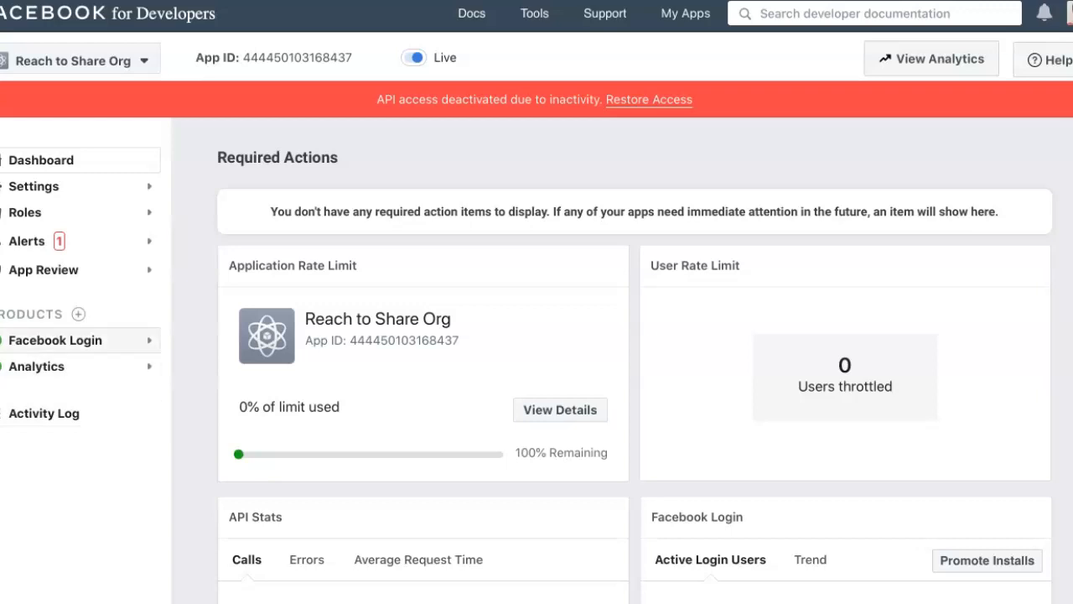
pyautogui.click(55, 340)
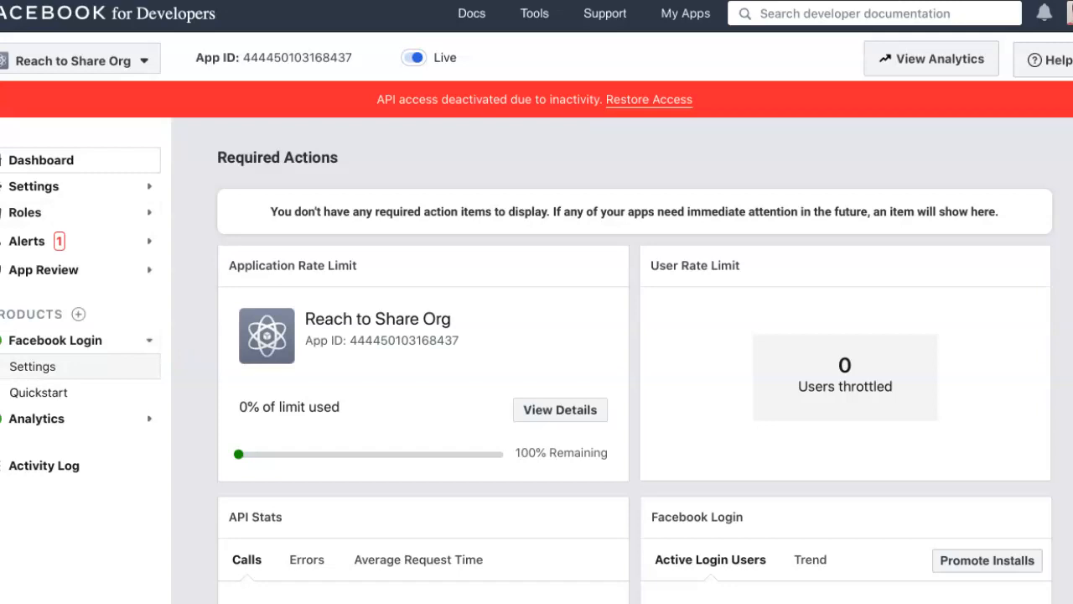
# Step: Open Facebook Login Settings and review Client OAuth, redirect URI, and Redirect URI Validator sections
pyautogui.click(33, 367)
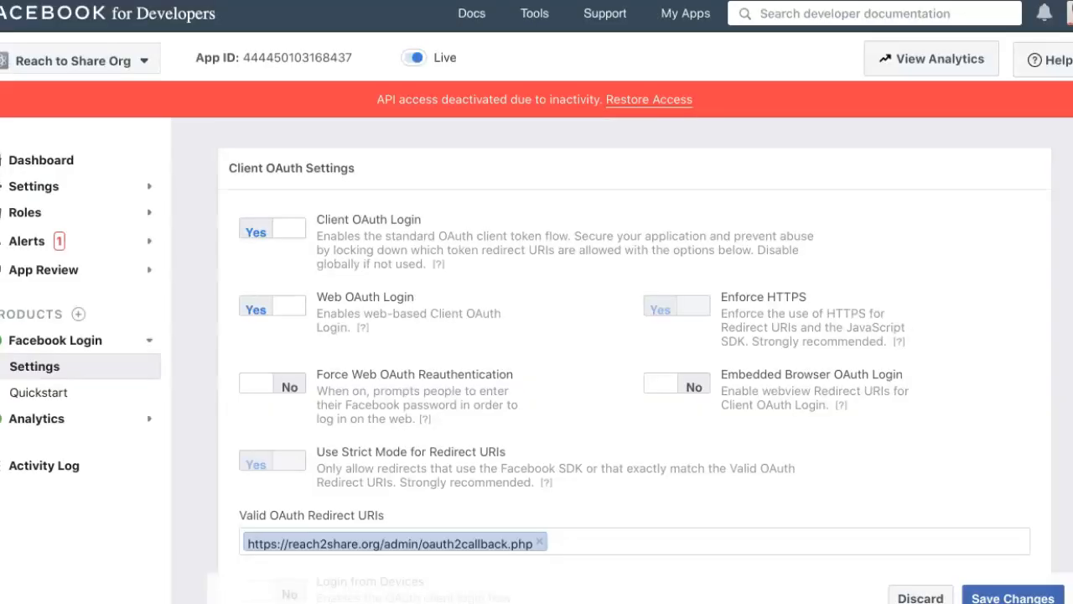
pyautogui.scroll(-3)
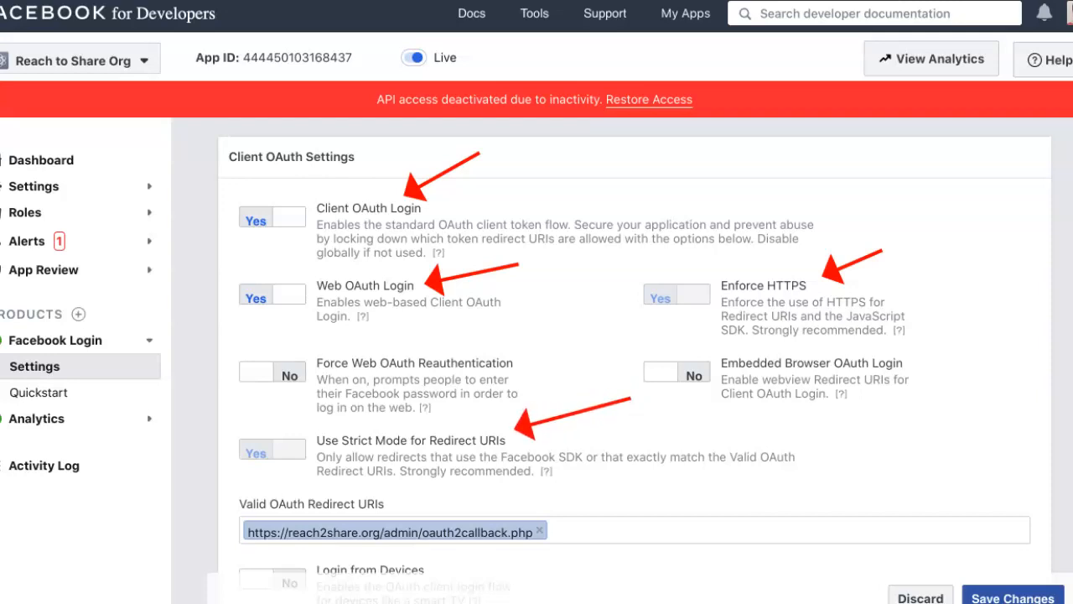
pyautogui.scroll(-3)
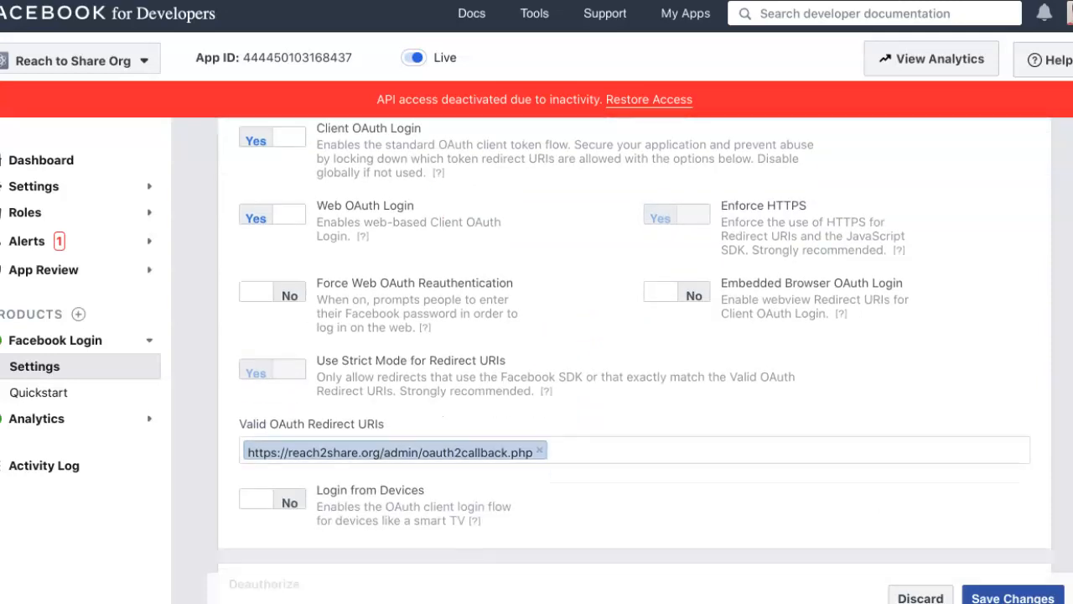
pyautogui.scroll(-3)
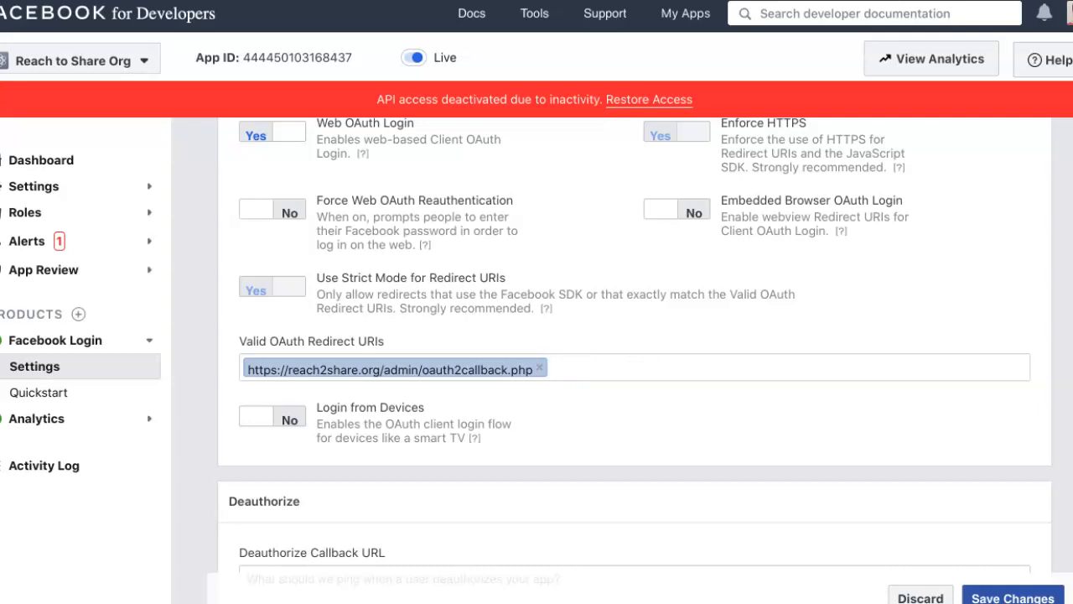
pyautogui.scroll(-3)
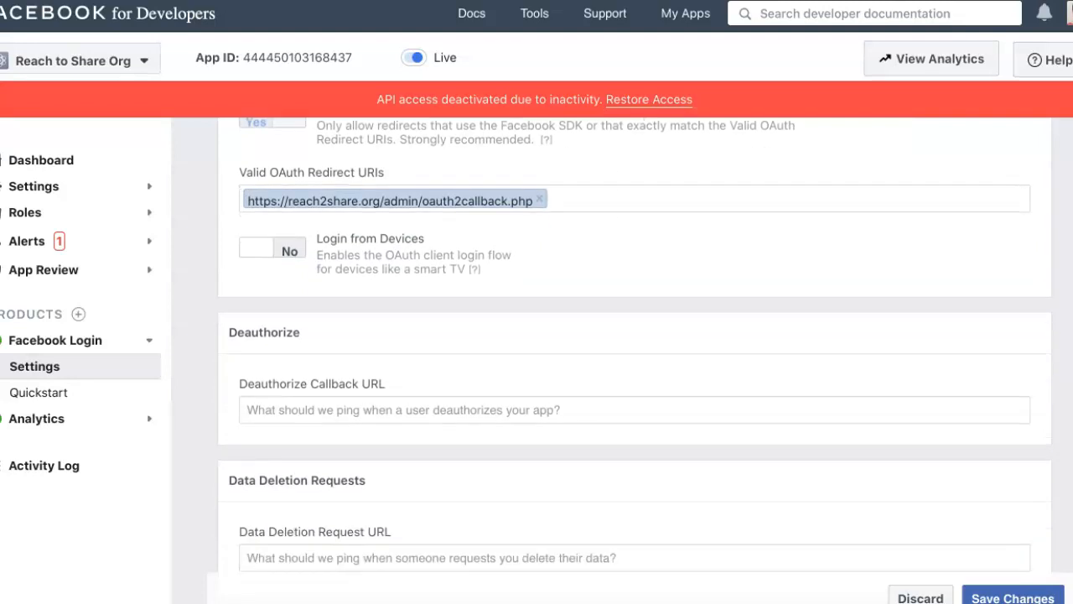
pyautogui.scroll(-3)
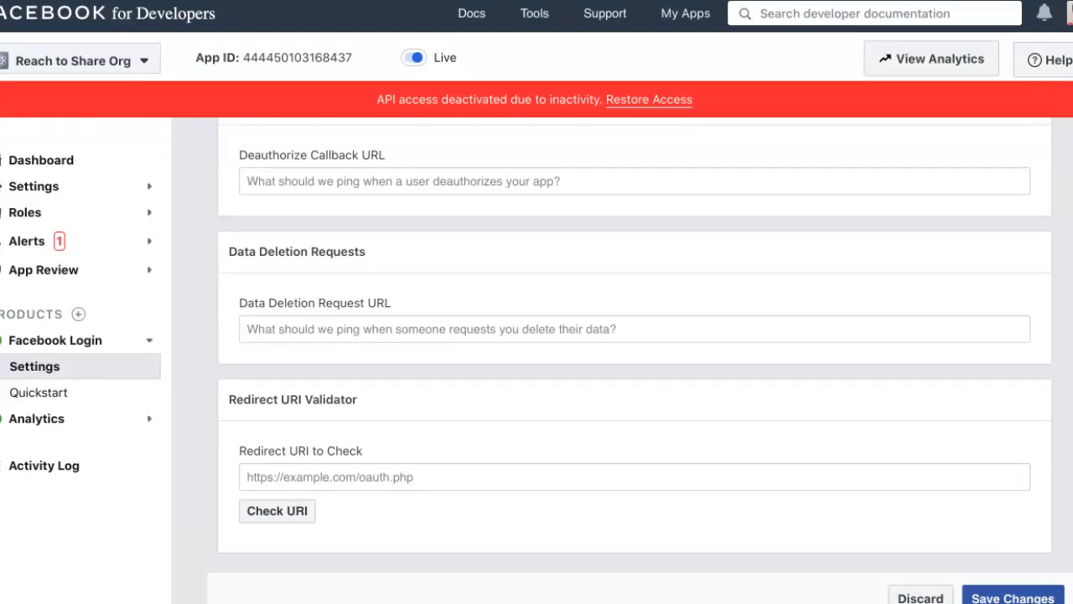
# Step: Back on the Dashboard, browse the Add a Product cards down to oEmbed
pyautogui.click(648, 99)
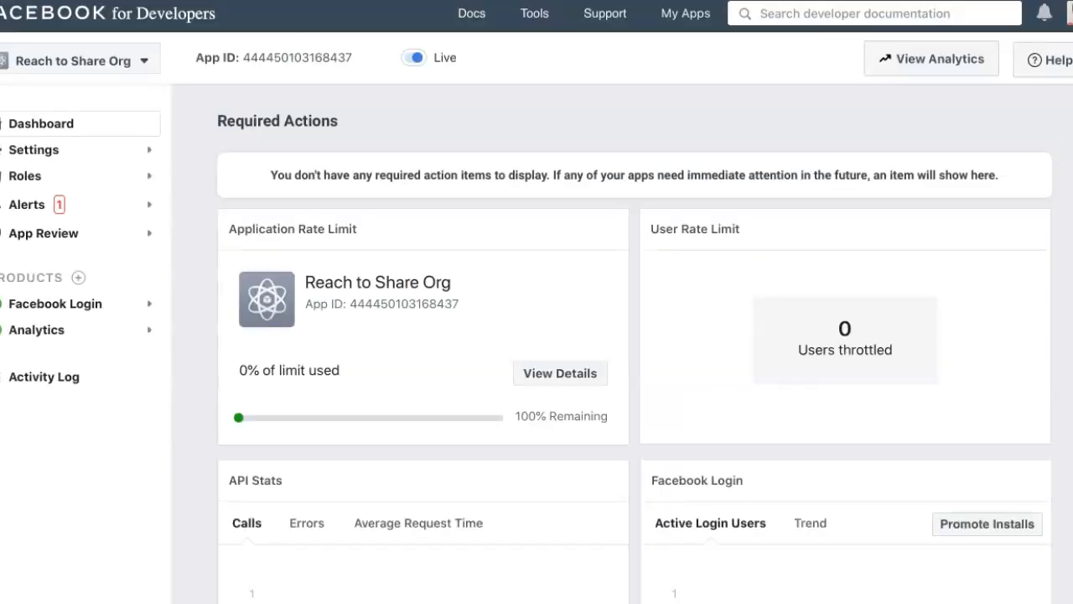
pyautogui.scroll(-3)
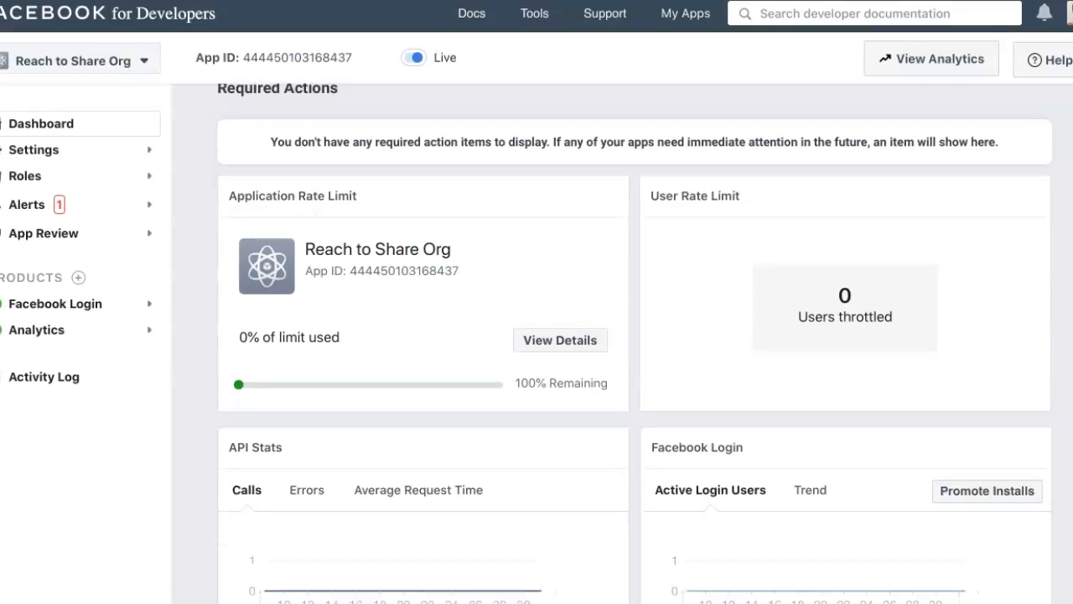
pyautogui.scroll(-3)
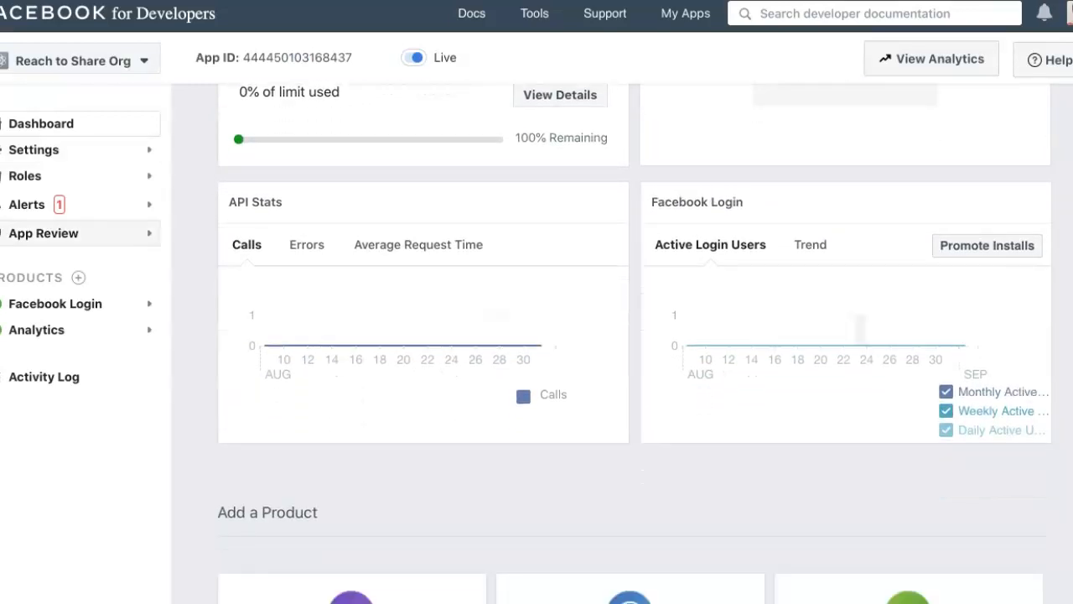
pyautogui.scroll(-3)
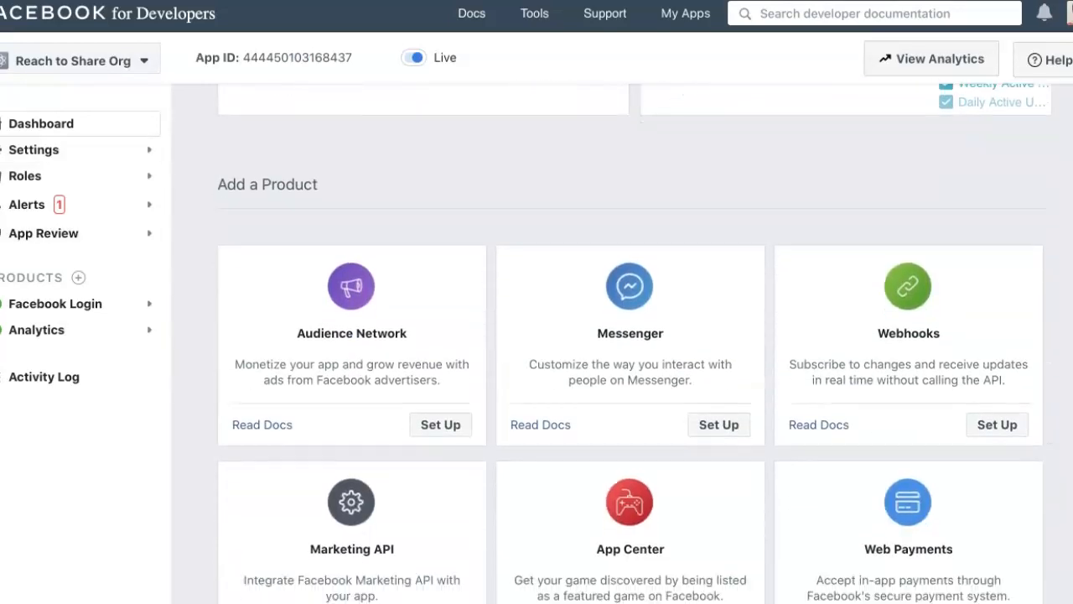
pyautogui.scroll(-3)
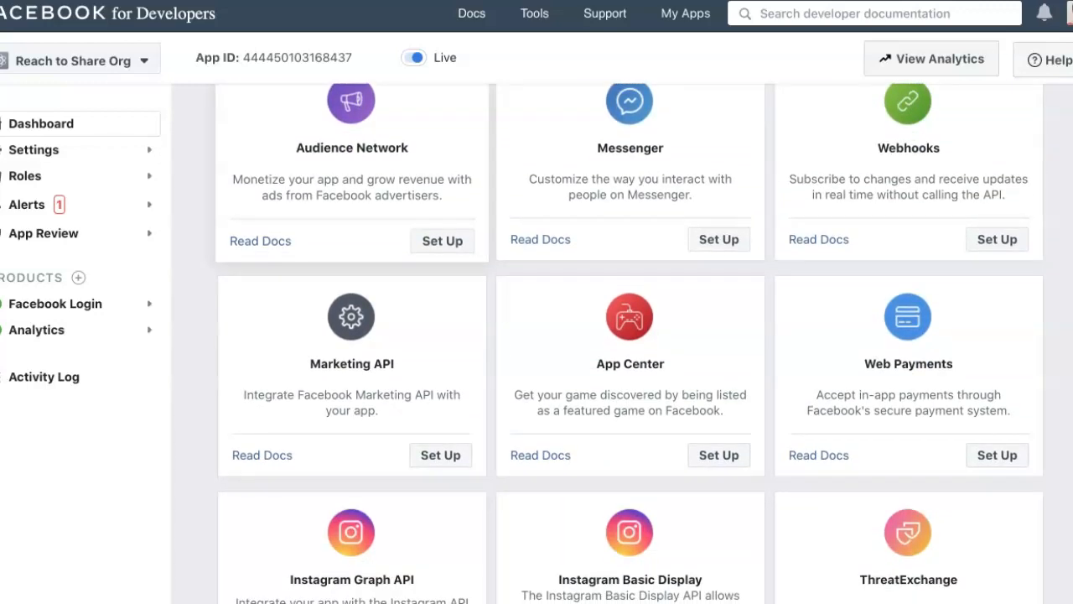
pyautogui.scroll(-3)
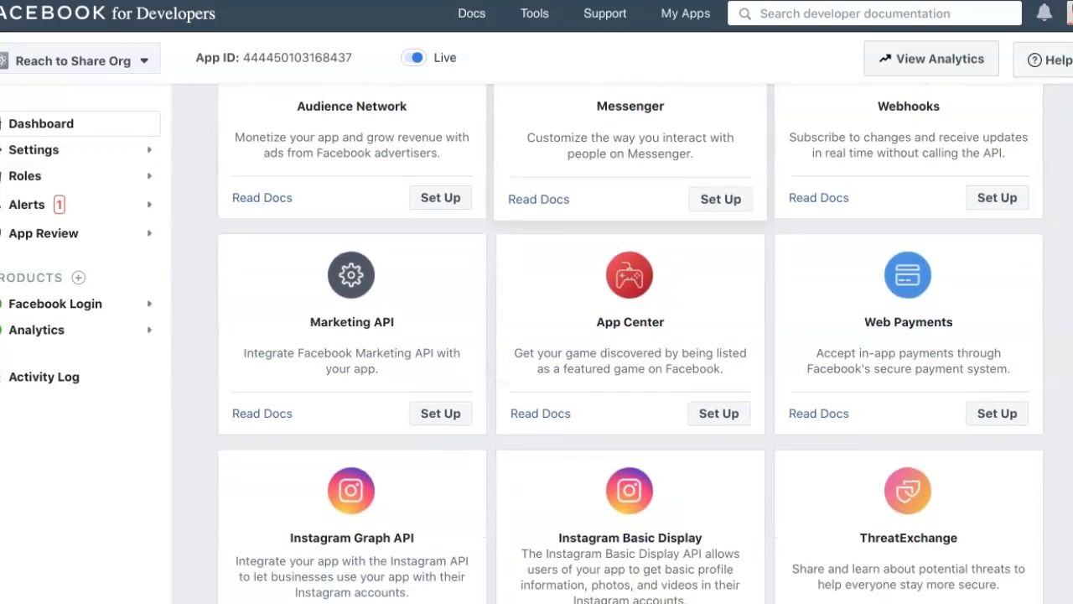
pyautogui.scroll(-3)
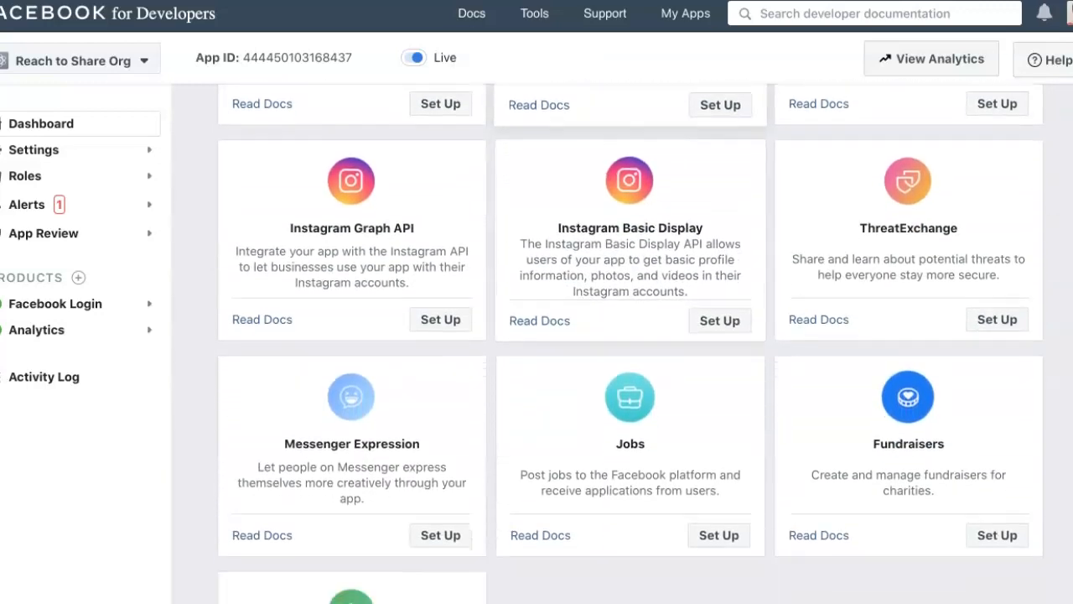
pyautogui.scroll(-3)
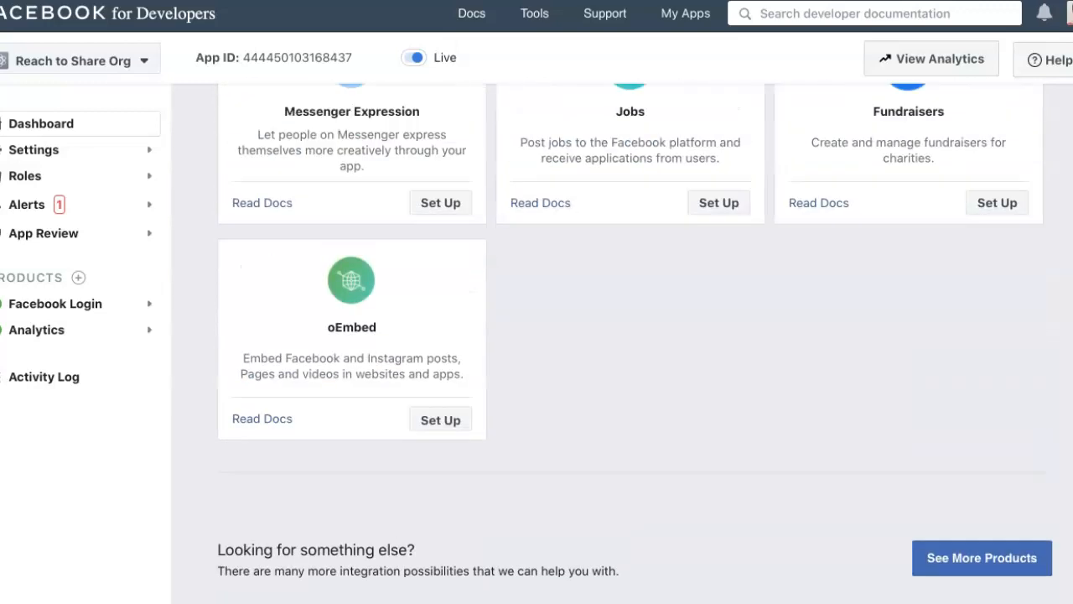
pyautogui.scroll(3)
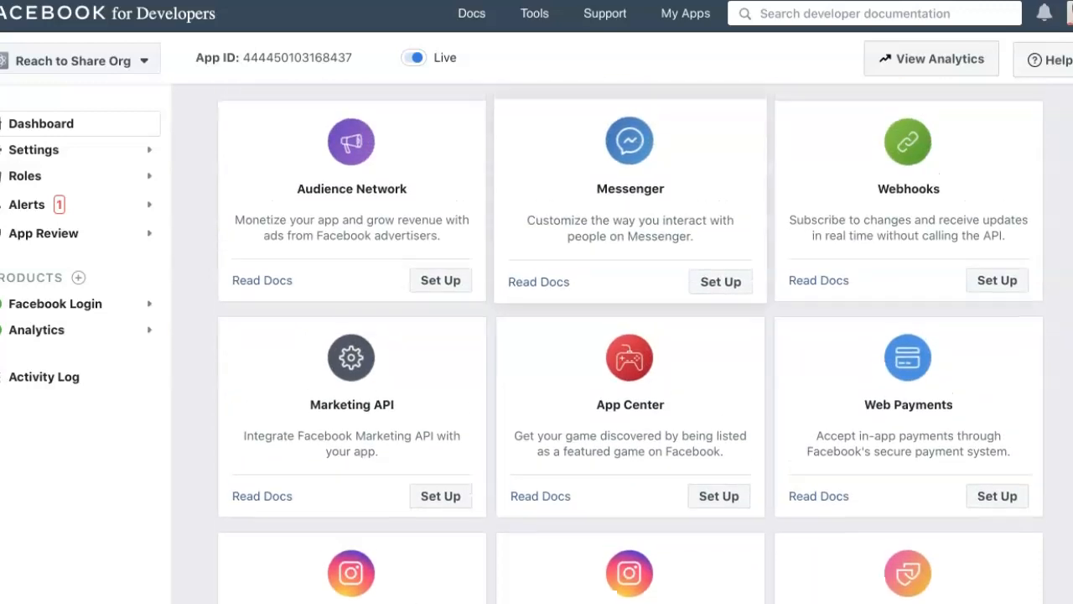
pyautogui.scroll(-3)
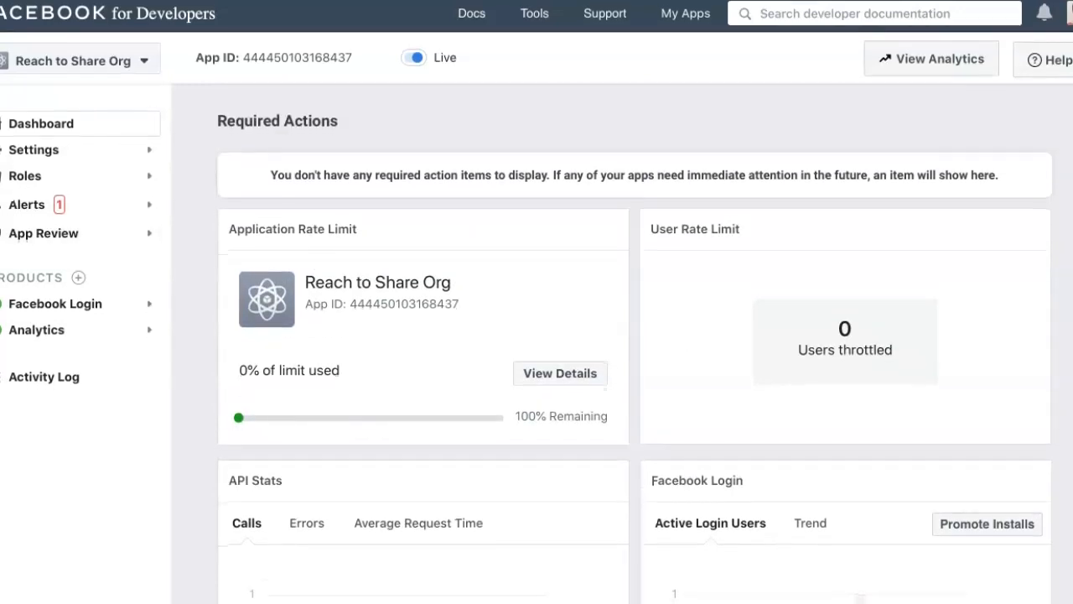
pyautogui.moveTo(297, 57)
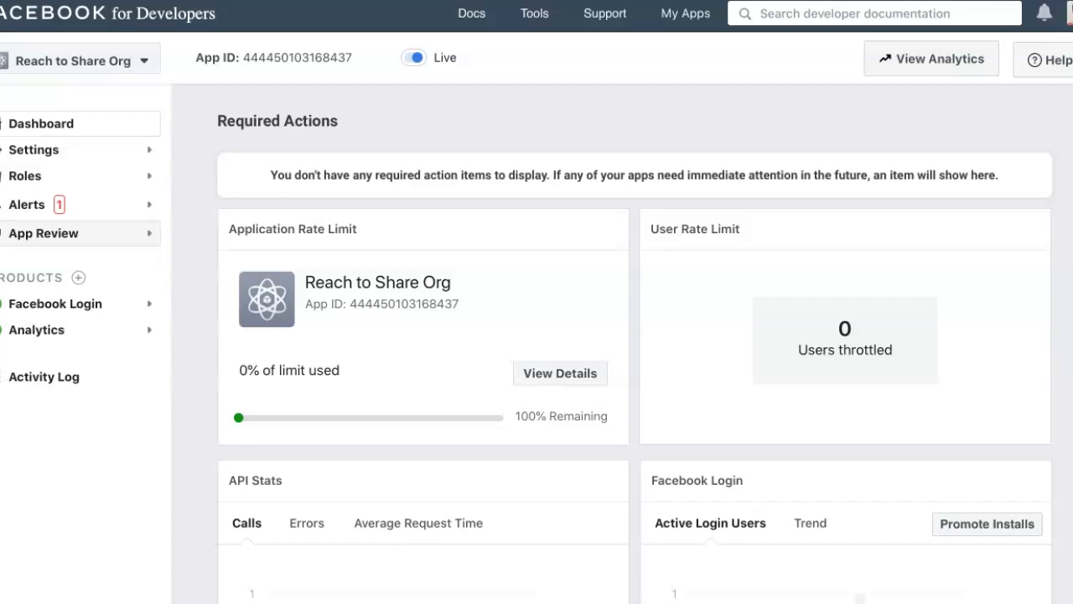
# Step: Expand Facebook Login and App Review in the sidebar to show their sub-pages
pyautogui.click(55, 303)
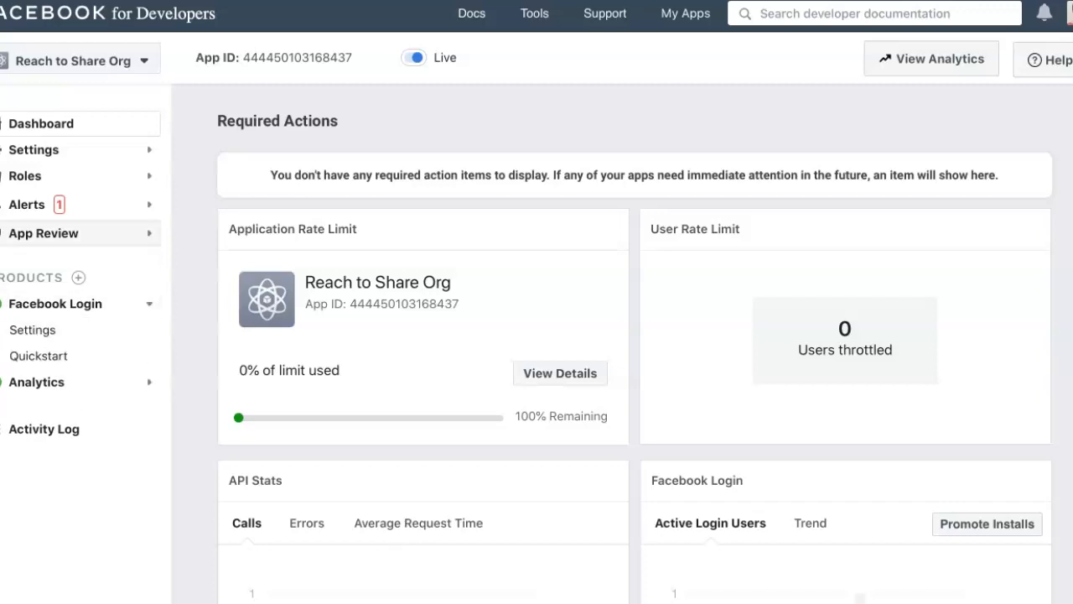
pyautogui.click(43, 233)
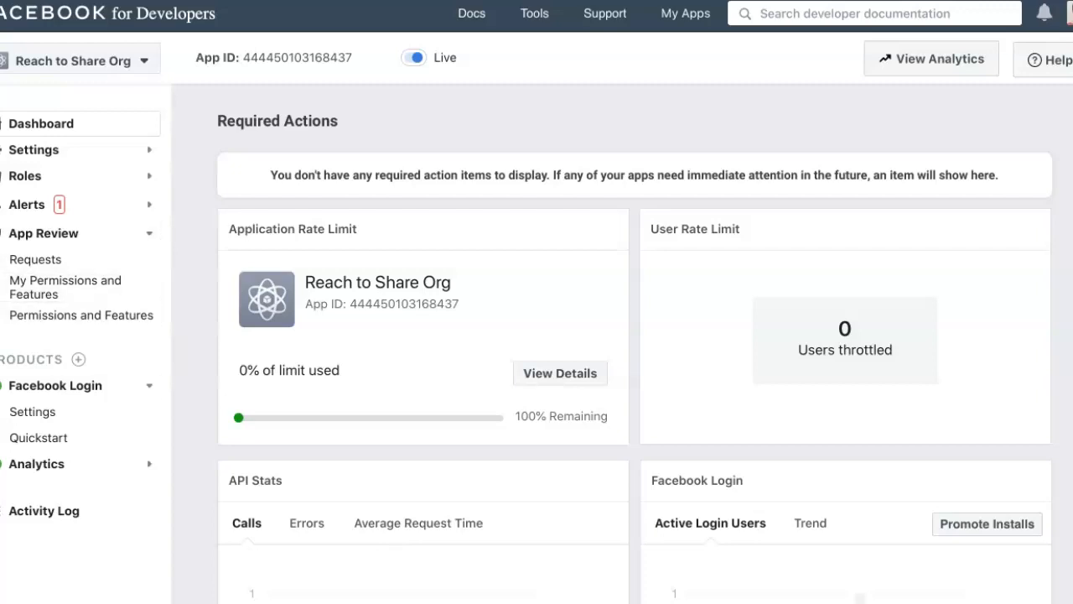
pyautogui.moveTo(64, 287)
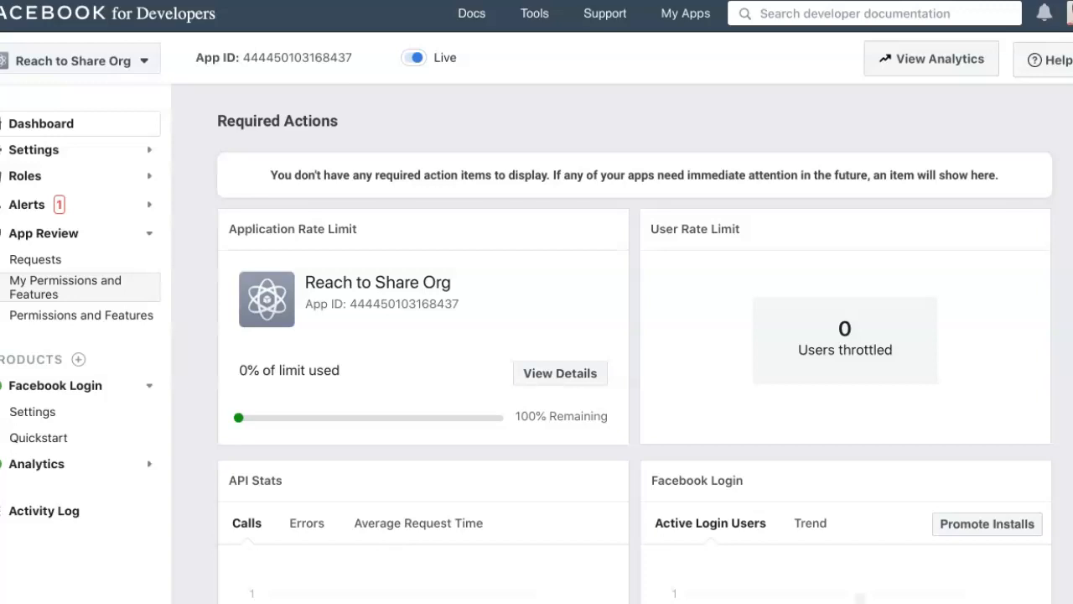
# Step: View My Permissions and Features with approved email and default permissions, then switch to Moodle
pyautogui.click(65, 287)
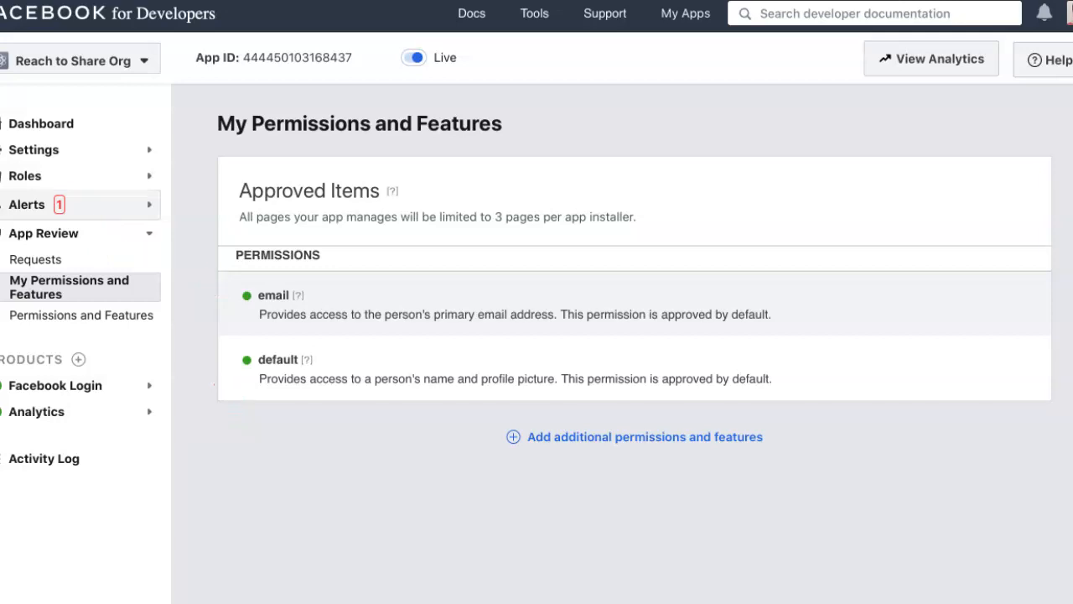
pyautogui.click(604, 13)
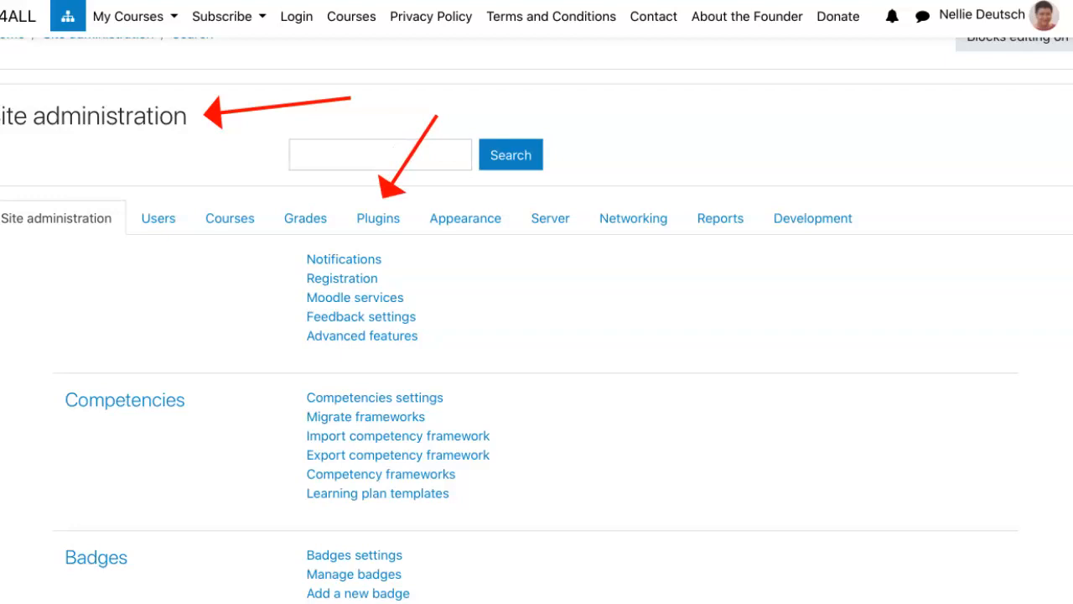
# Step: Open Moodle's Plugins tab and scroll to Authentication with Manage authentication and OAuth 2
pyautogui.click(378, 218)
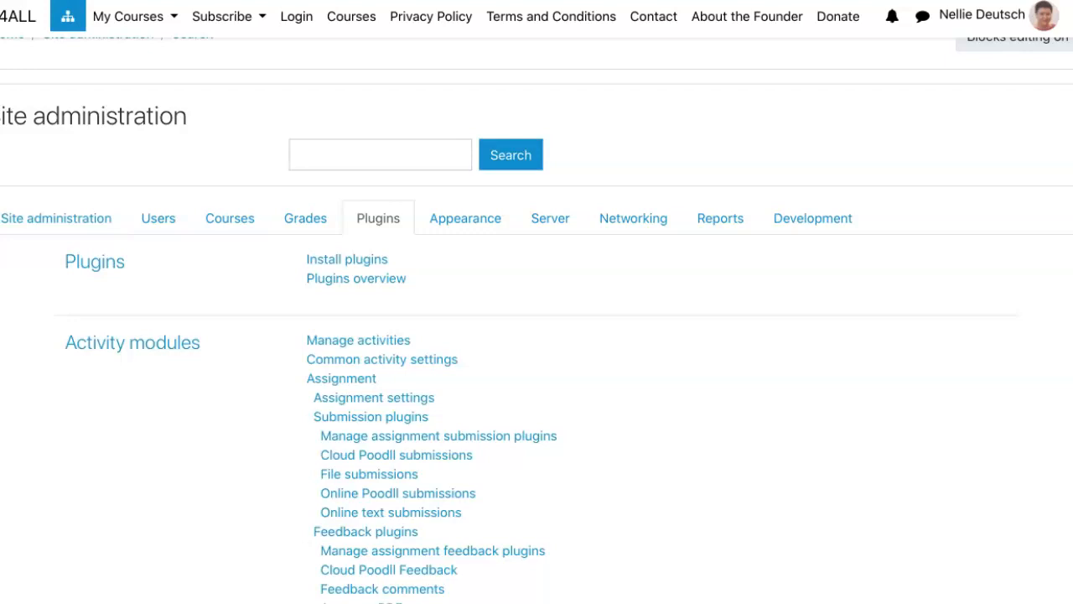
pyautogui.scroll(-3)
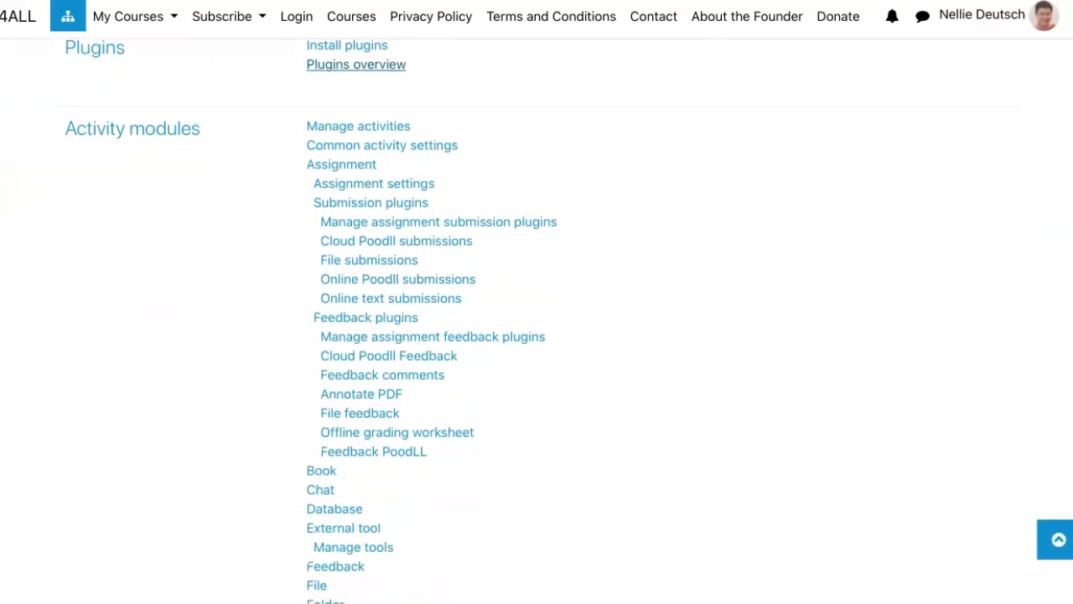
pyautogui.scroll(-3)
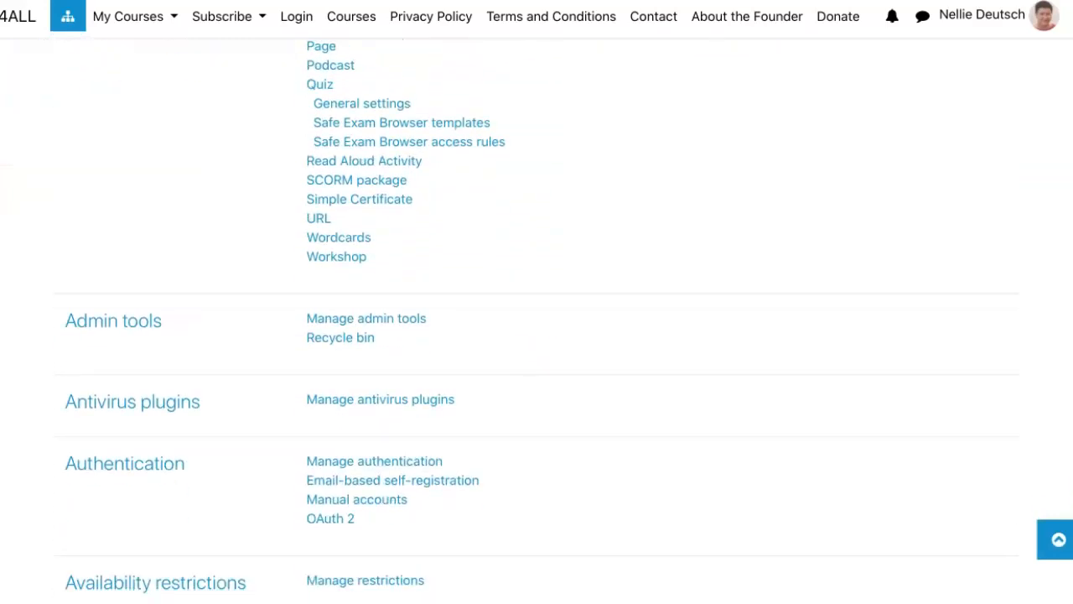
pyautogui.scroll(-3)
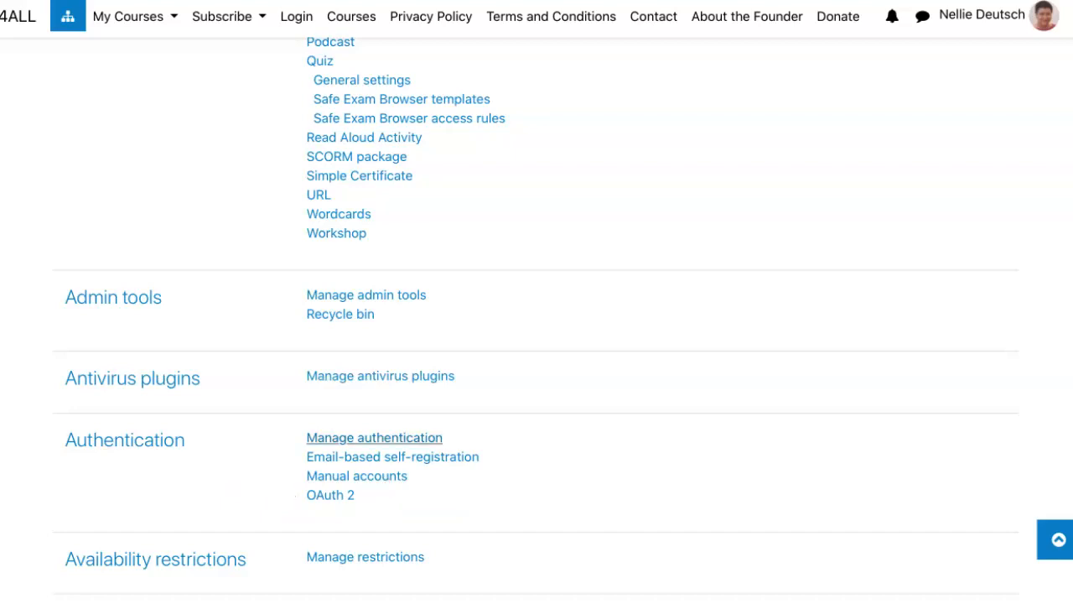
# Step: Open Manage authentication and scroll the plugins table to the enabled OAuth 2 row
pyautogui.click(373, 437)
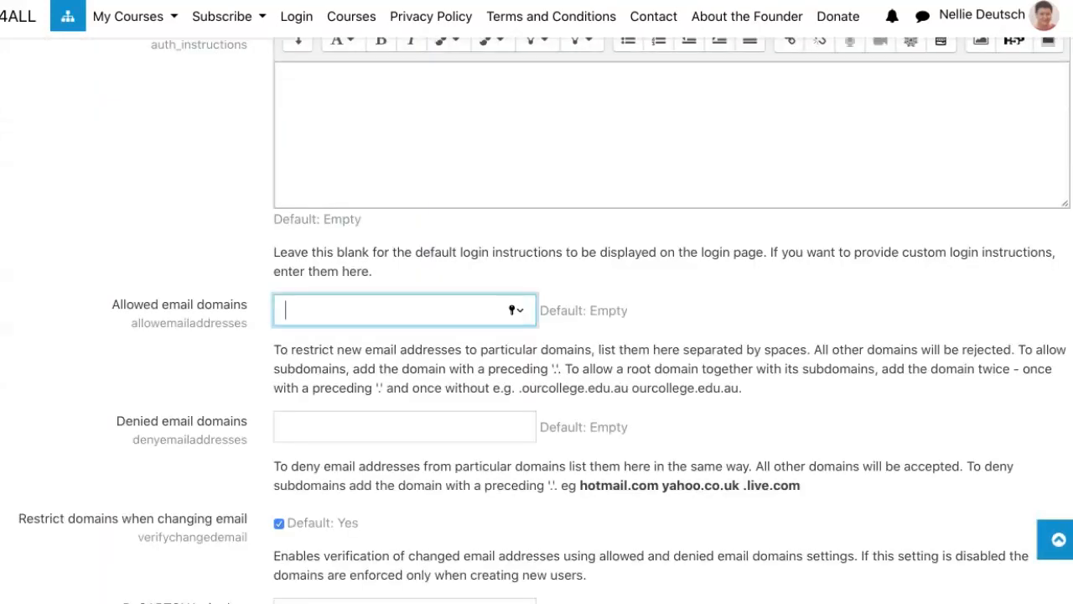
pyautogui.scroll(3)
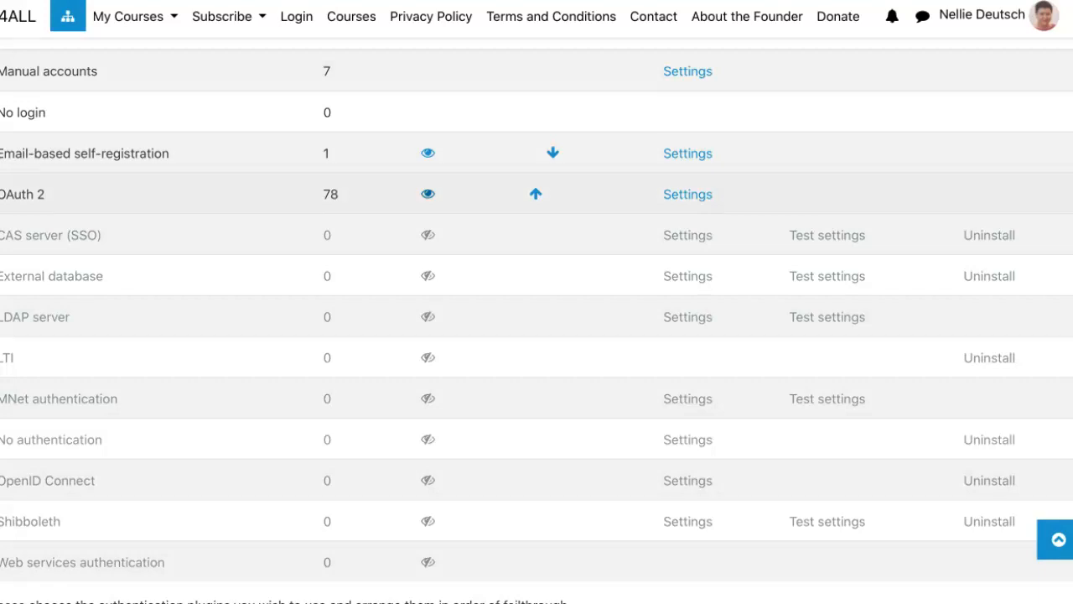
pyautogui.moveTo(427, 193)
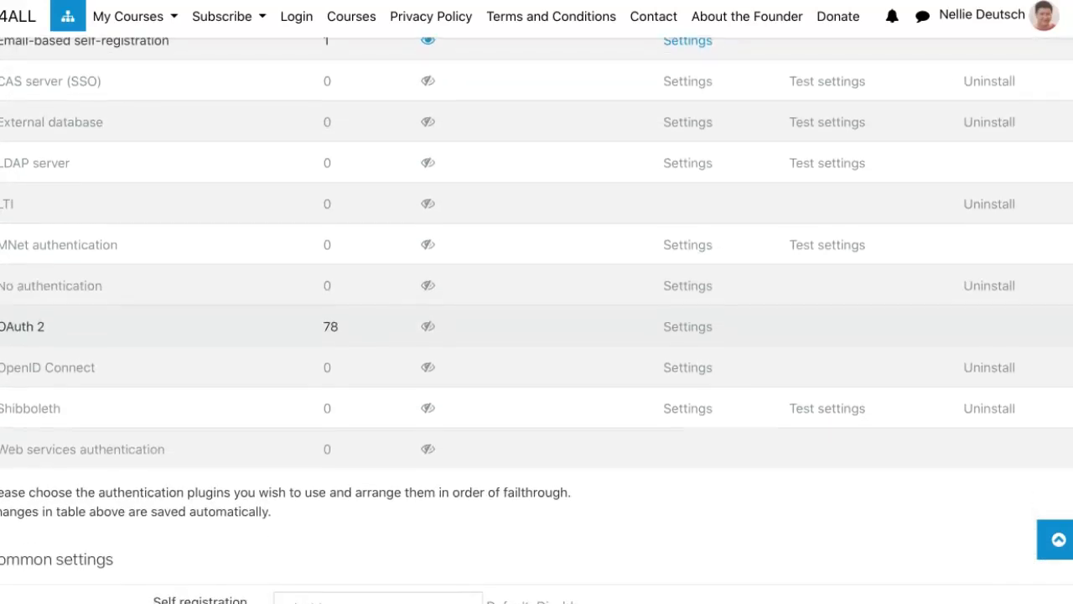
pyautogui.scroll(-3)
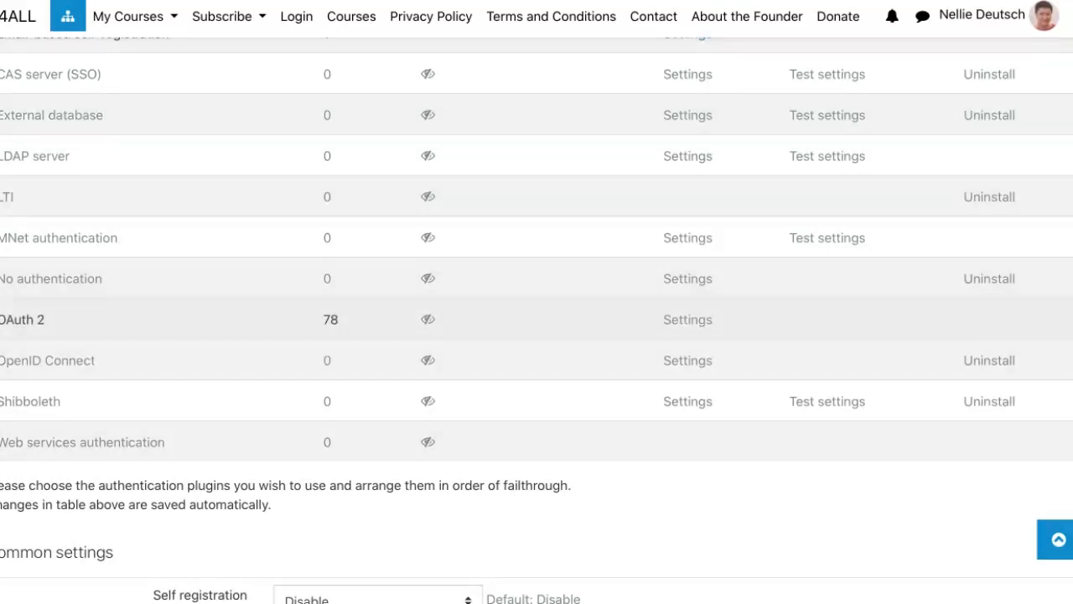
pyautogui.scroll(3)
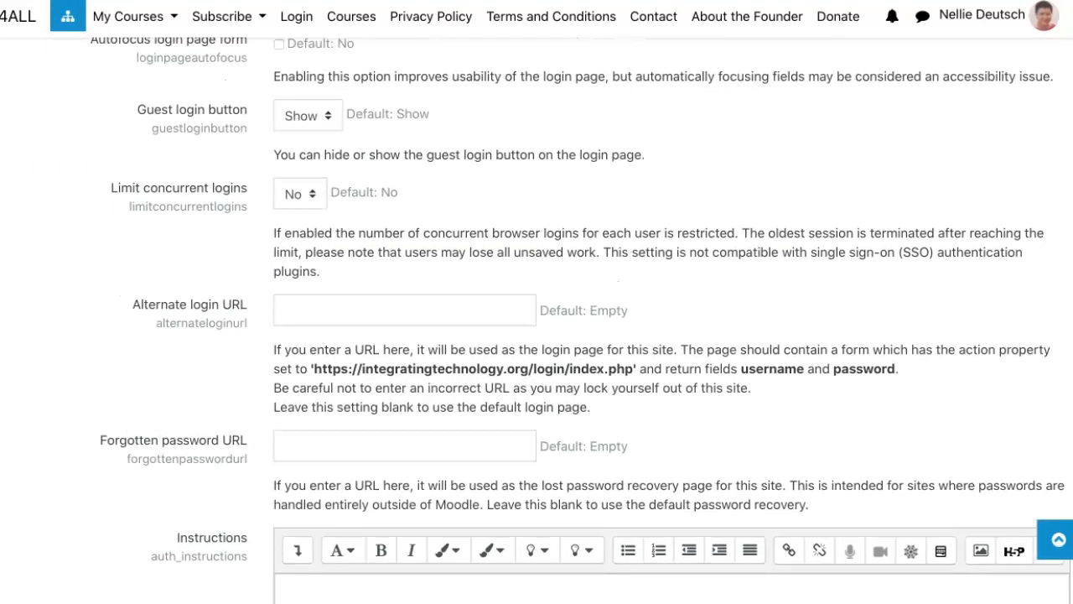
pyautogui.scroll(-3)
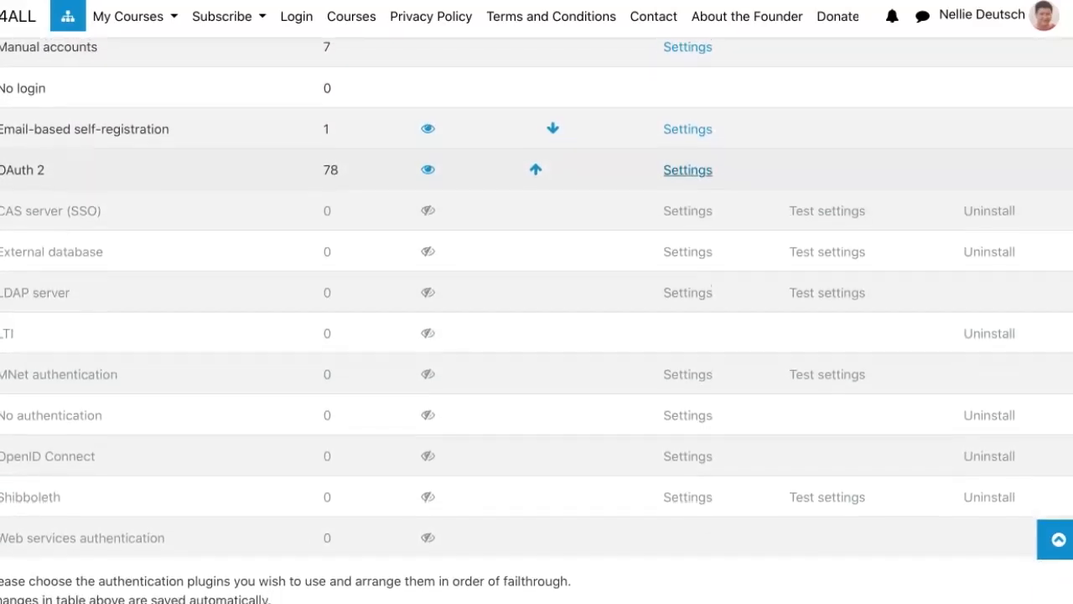
# Step: Review the OAuth 2 plugin's lock user fields, all set to Unlocked
pyautogui.click(688, 169)
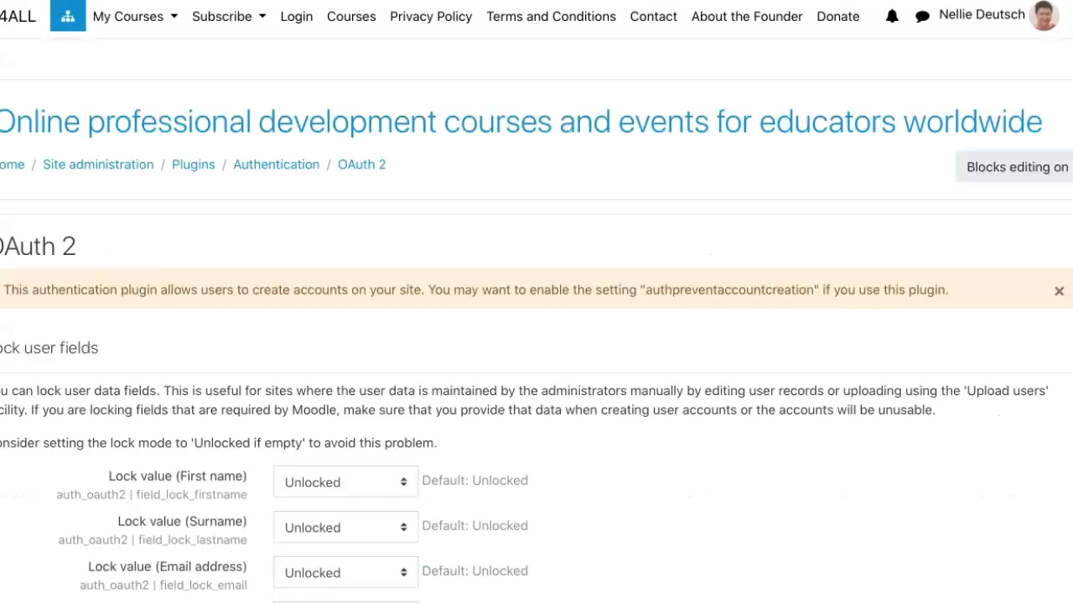
pyautogui.scroll(-3)
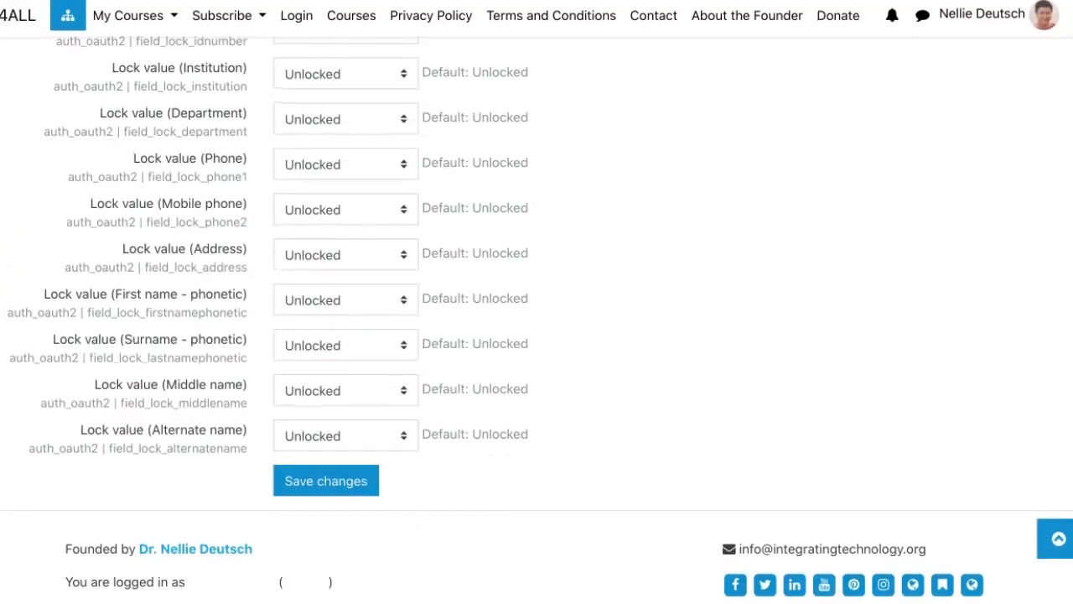
pyautogui.scroll(3)
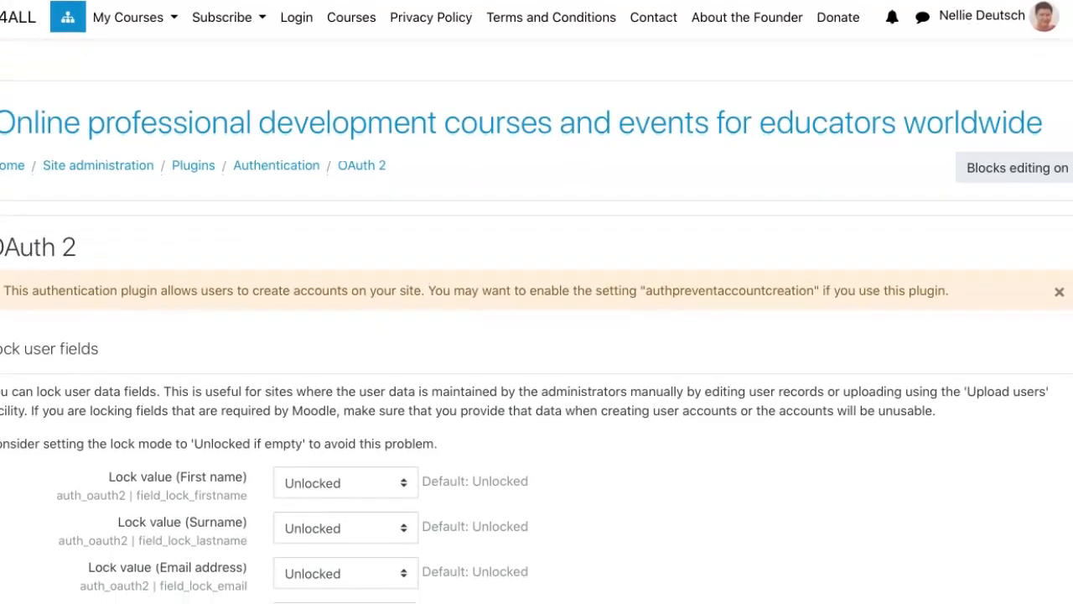
pyautogui.moveTo(98, 164)
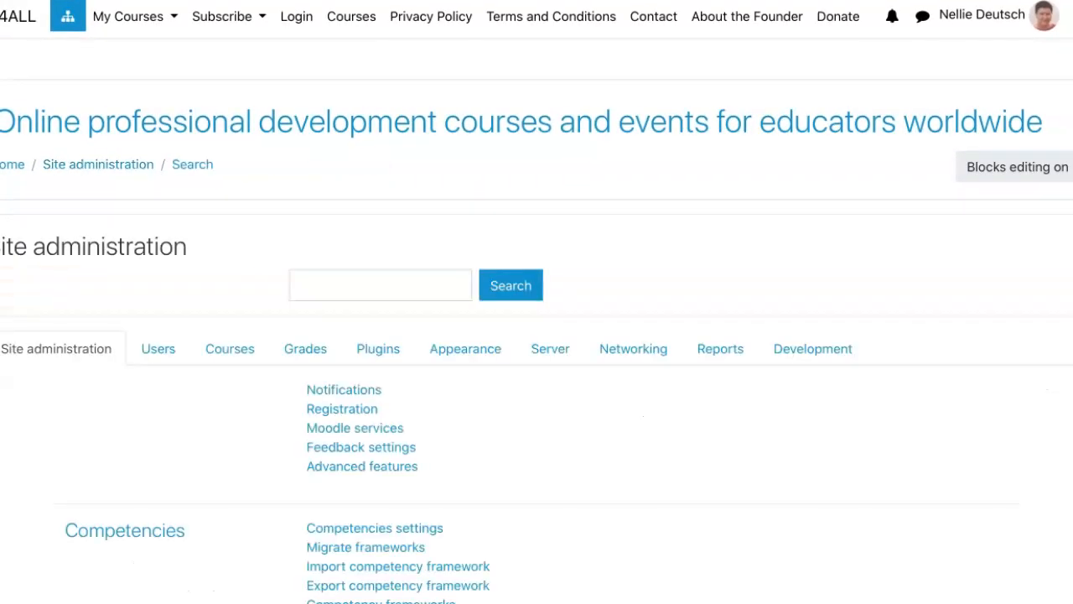
# Step: Search site administration for 'Oauth 2' and scroll to the OAuth 2 services result
pyautogui.write('Oauth 2')
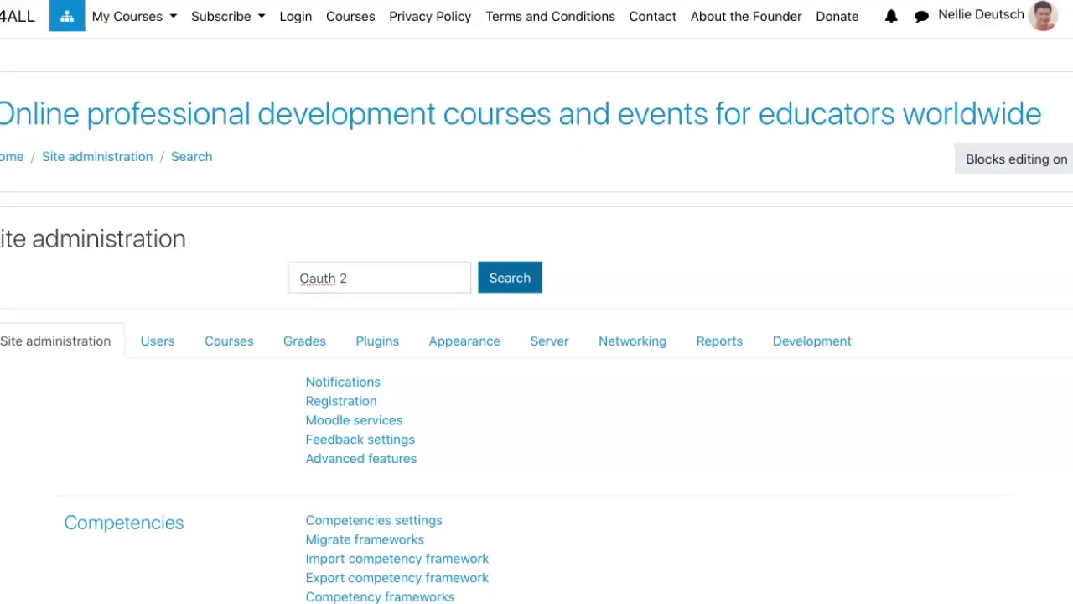
pyautogui.click(510, 277)
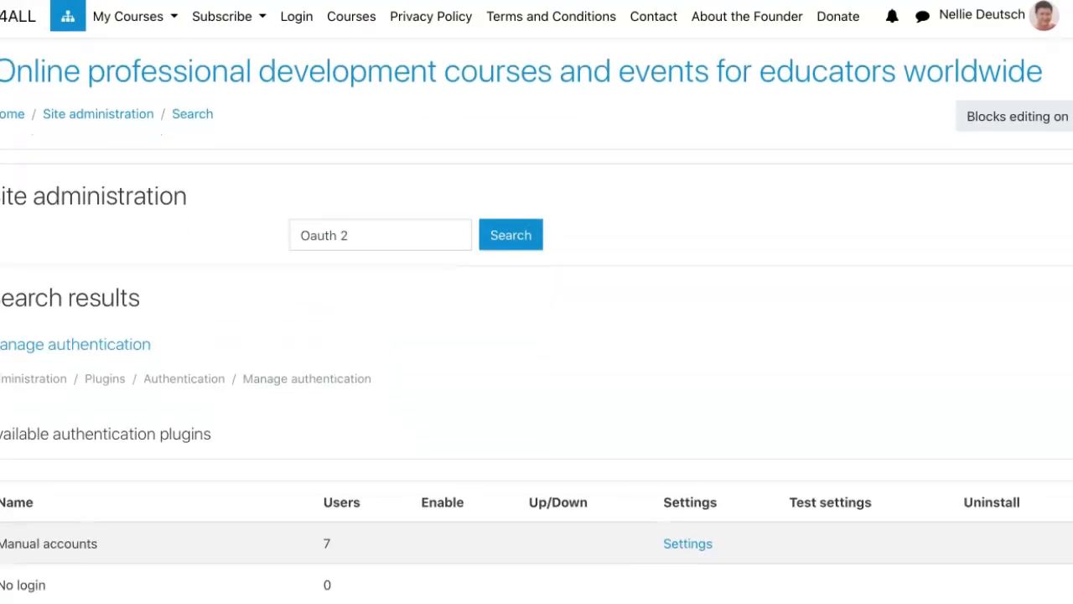
pyautogui.scroll(-3)
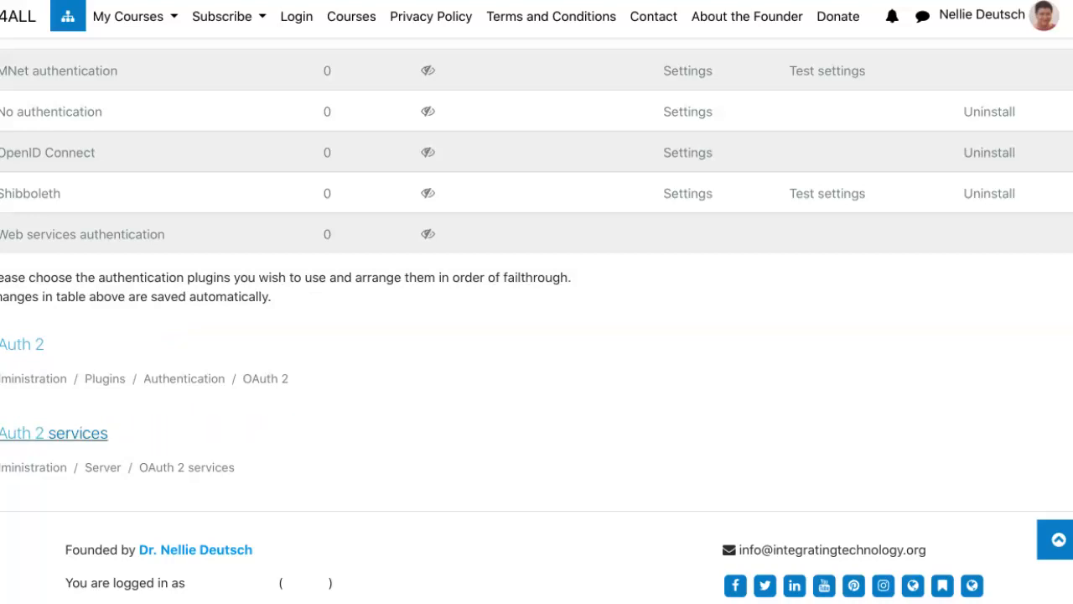
# Step: Open the OAuth 2 services page listing the Google and Facebook services
pyautogui.click(53, 433)
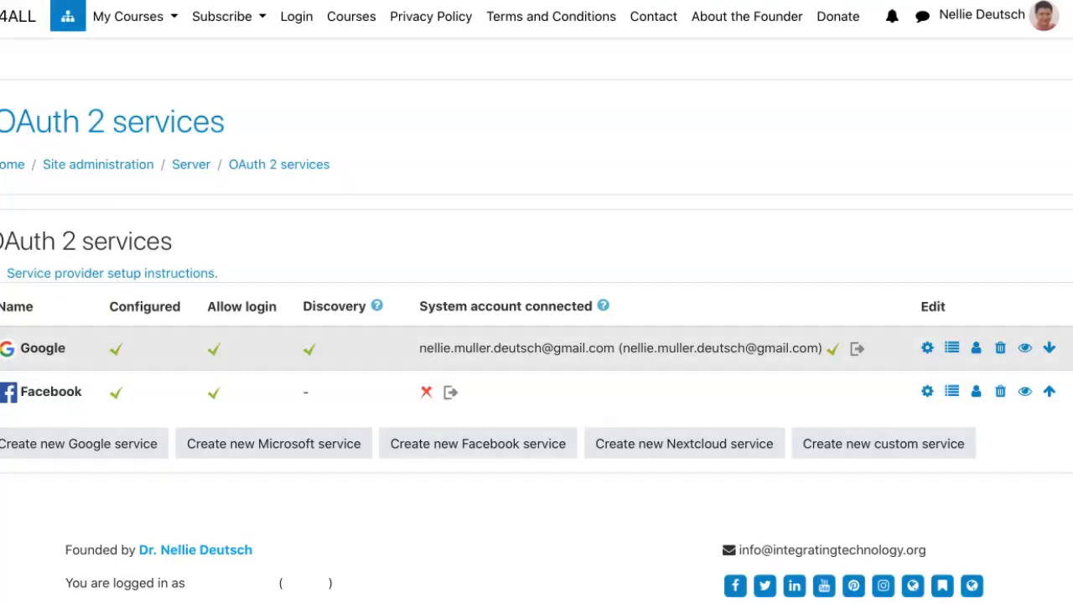
pyautogui.moveTo(862, 268)
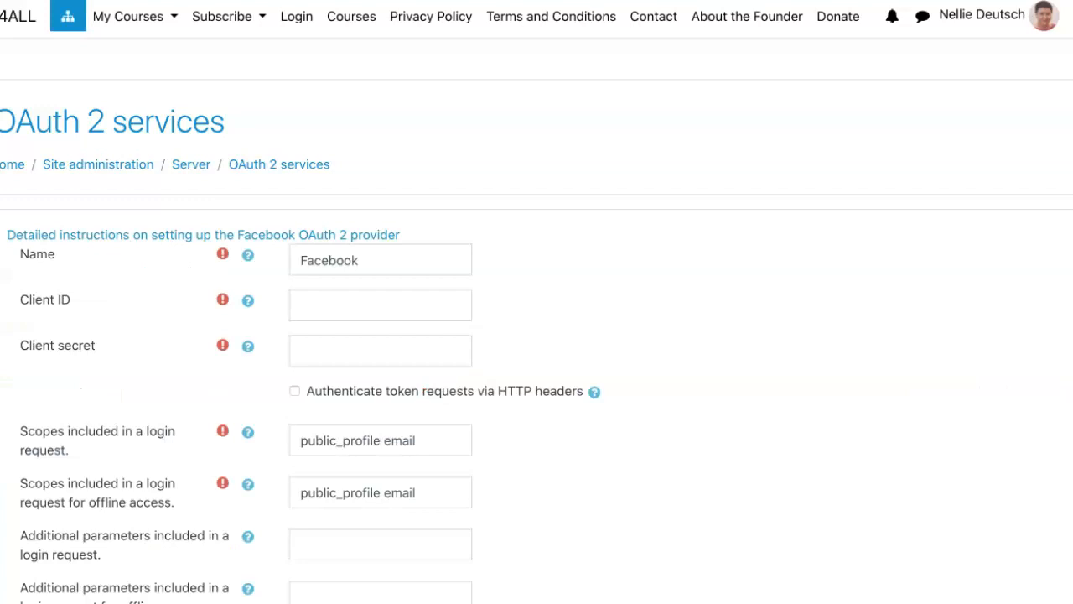
# Step: Open the Facebook app's Basic settings, which ask for the password again
pyautogui.click(380, 304)
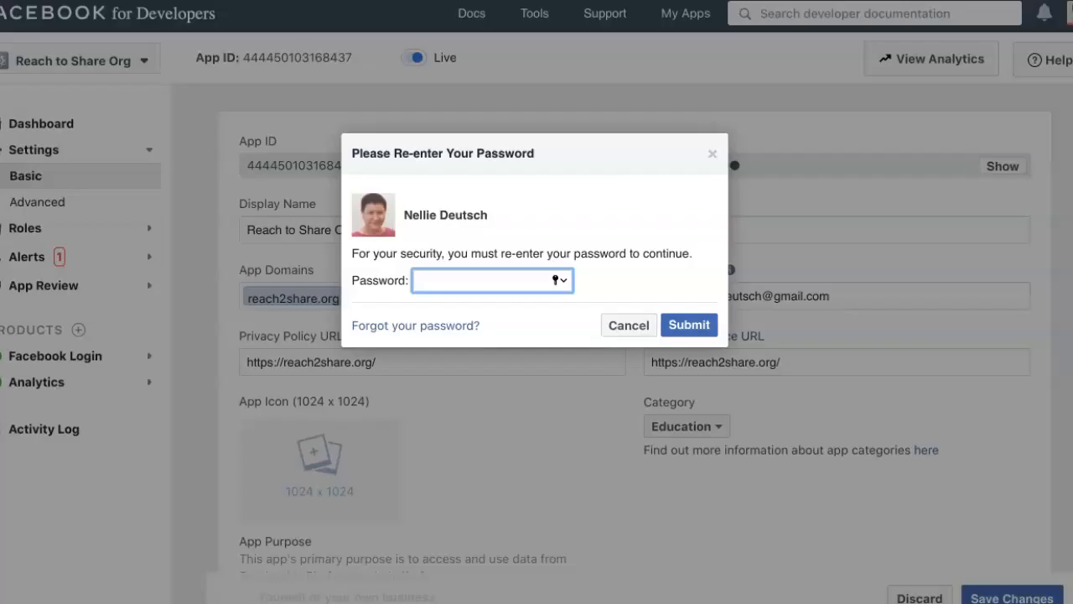
# Step: Confirm the password to reveal the App Secret, then copy it
pyautogui.click(689, 324)
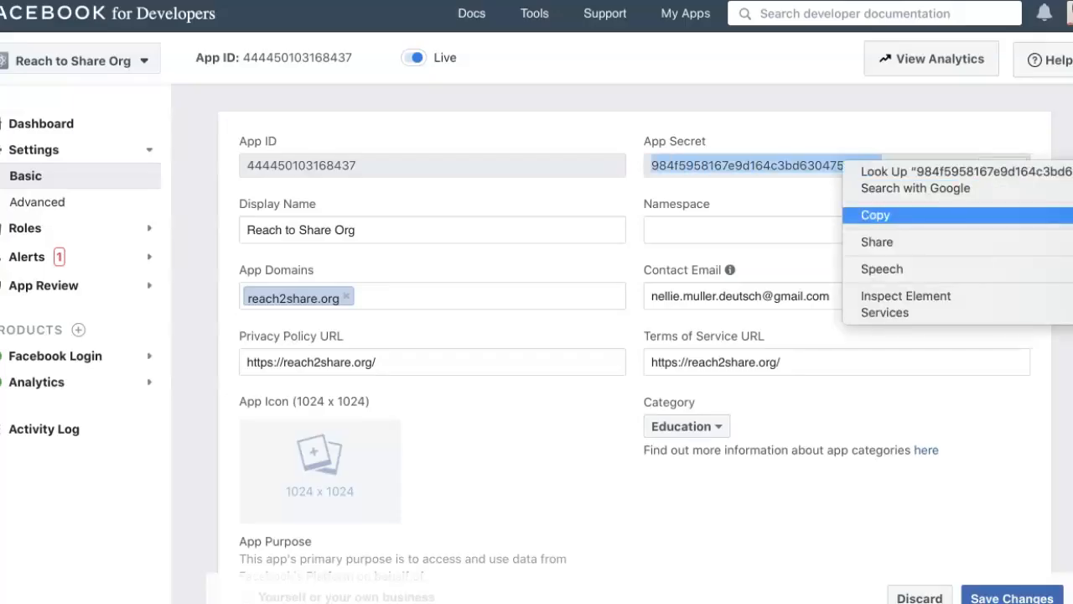
pyautogui.click(876, 215)
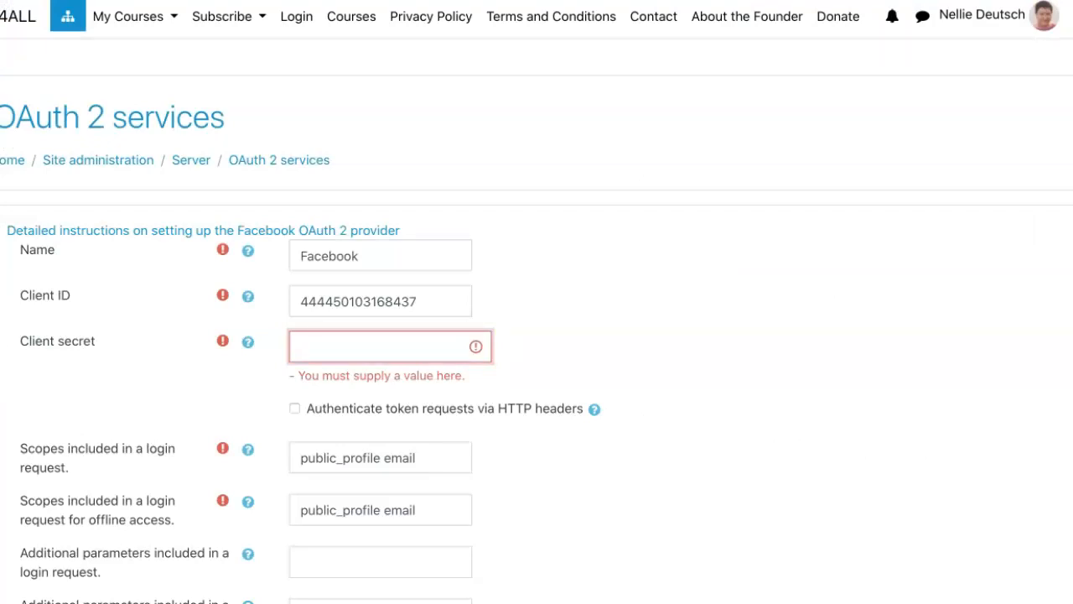
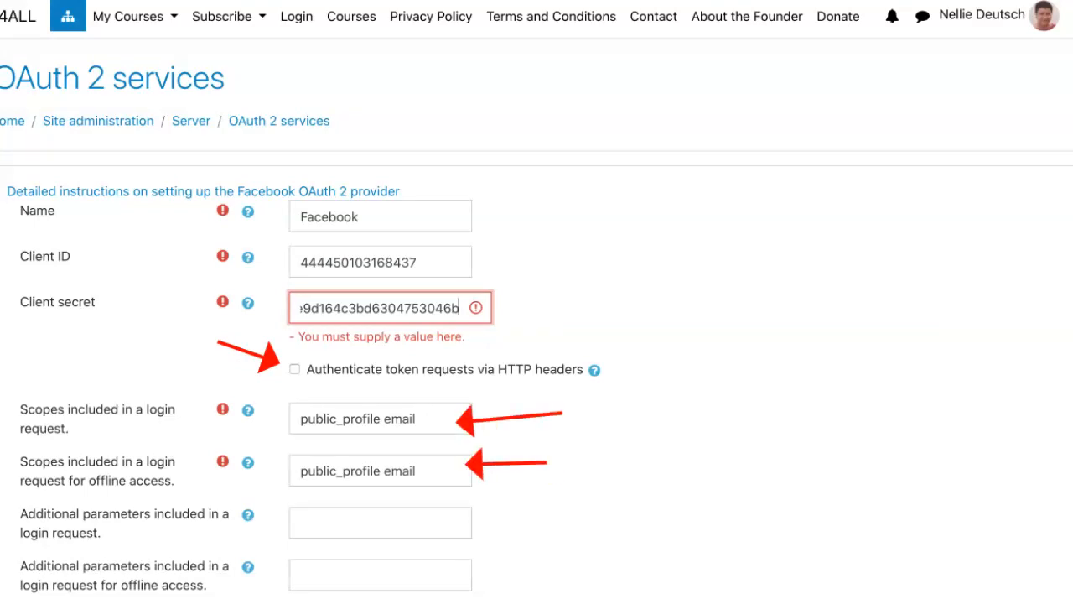
pyautogui.scroll(-3)
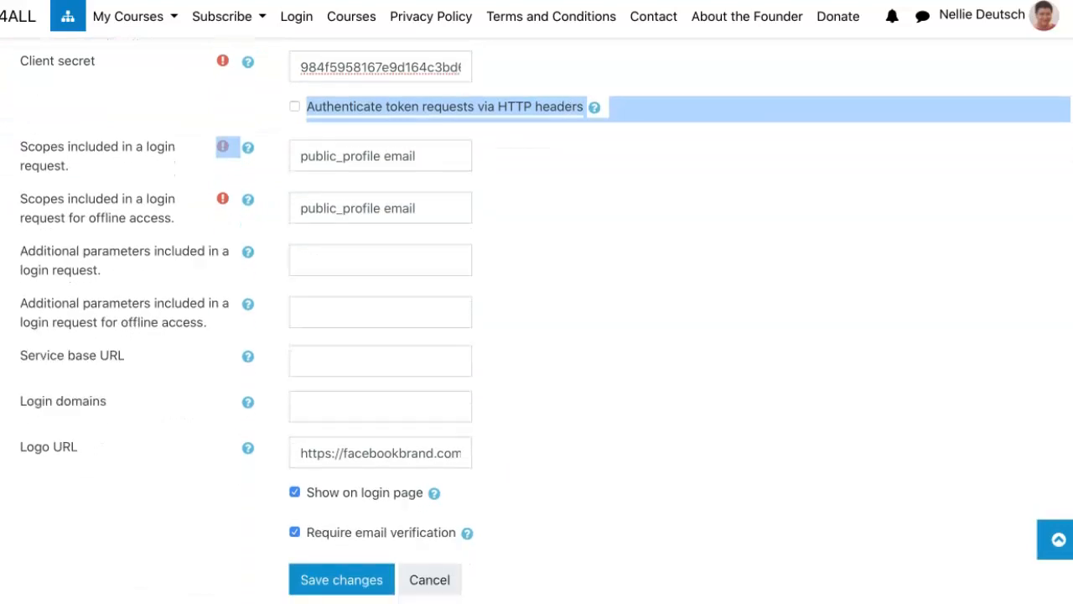
pyautogui.scroll(-3)
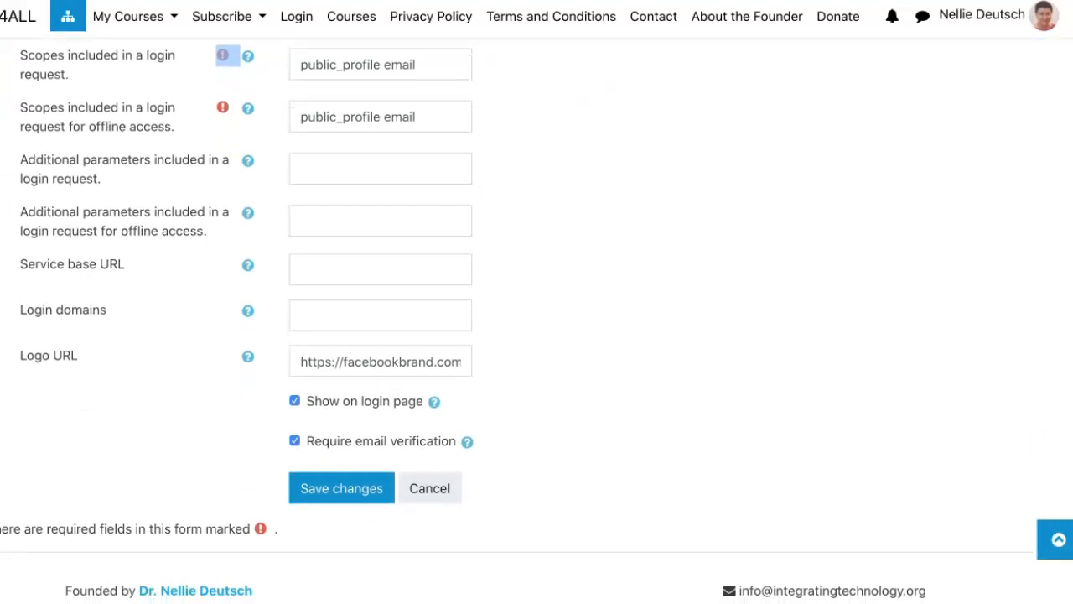